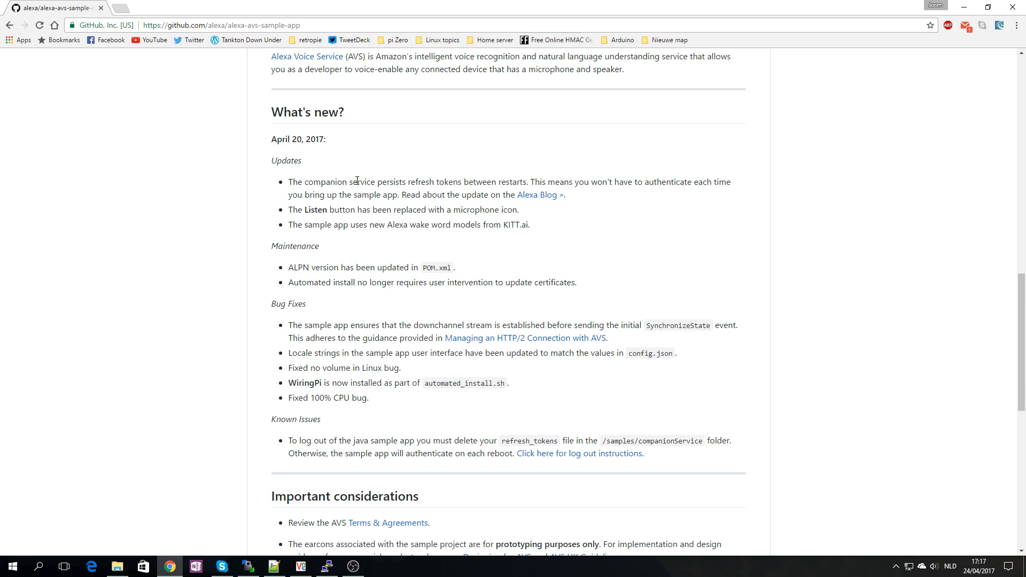
mouse_move(287, 186)
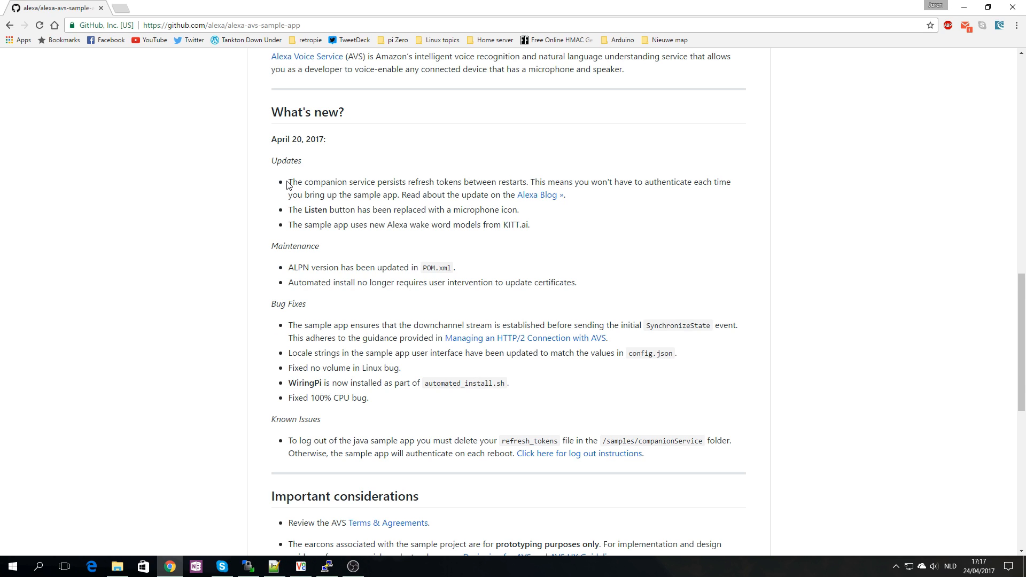
Highlight the guide notes about not re-authenticating and the new KITT.ai wake word models.
drag(558, 182, 661, 181)
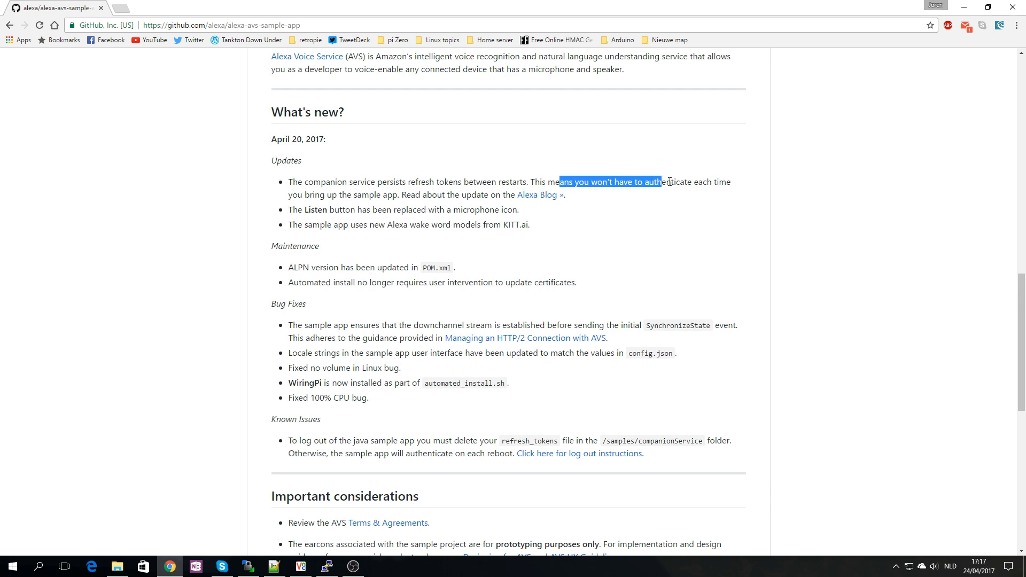
drag(662, 181, 405, 195)
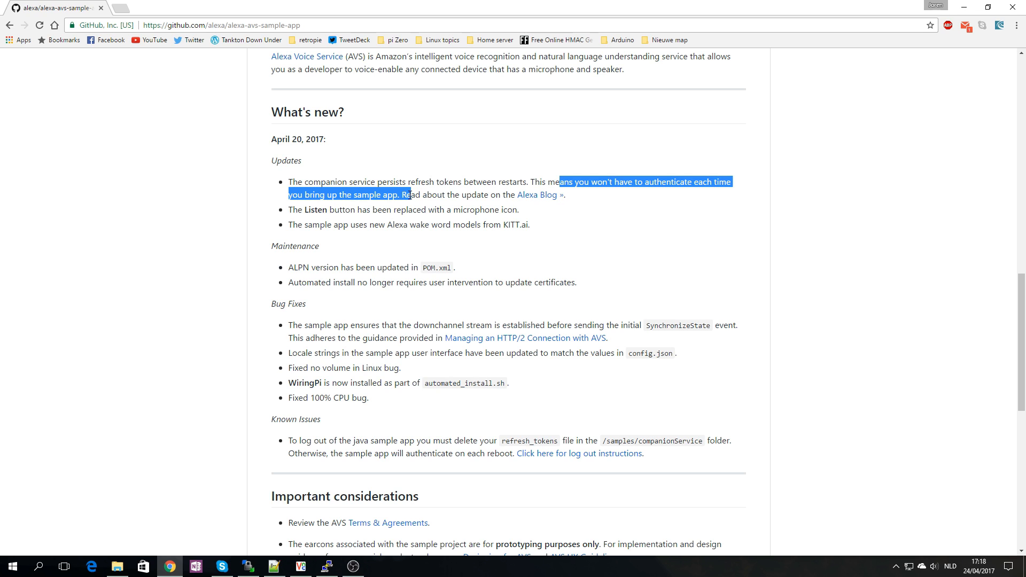
mouse_move(402, 212)
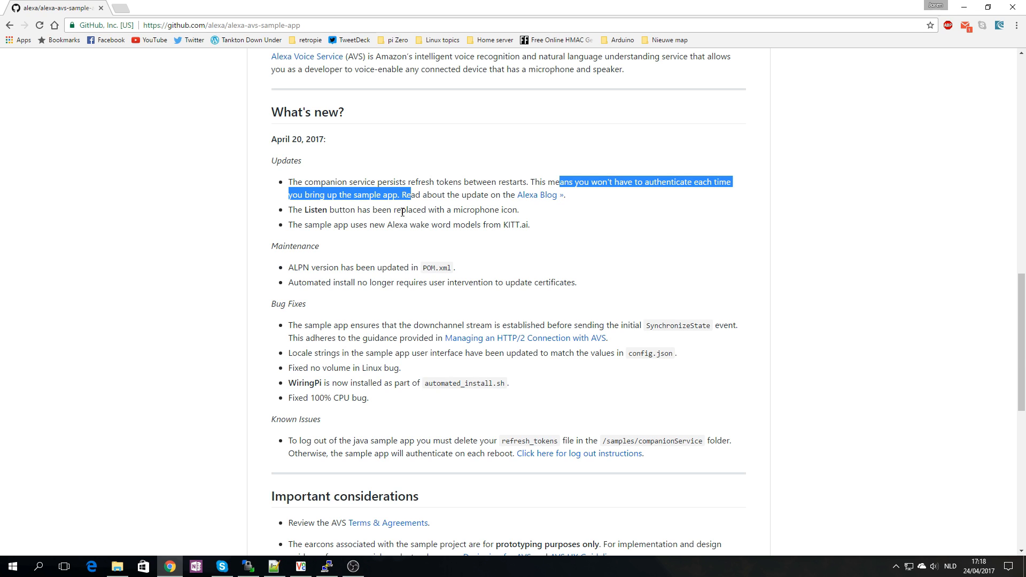
mouse_move(443, 235)
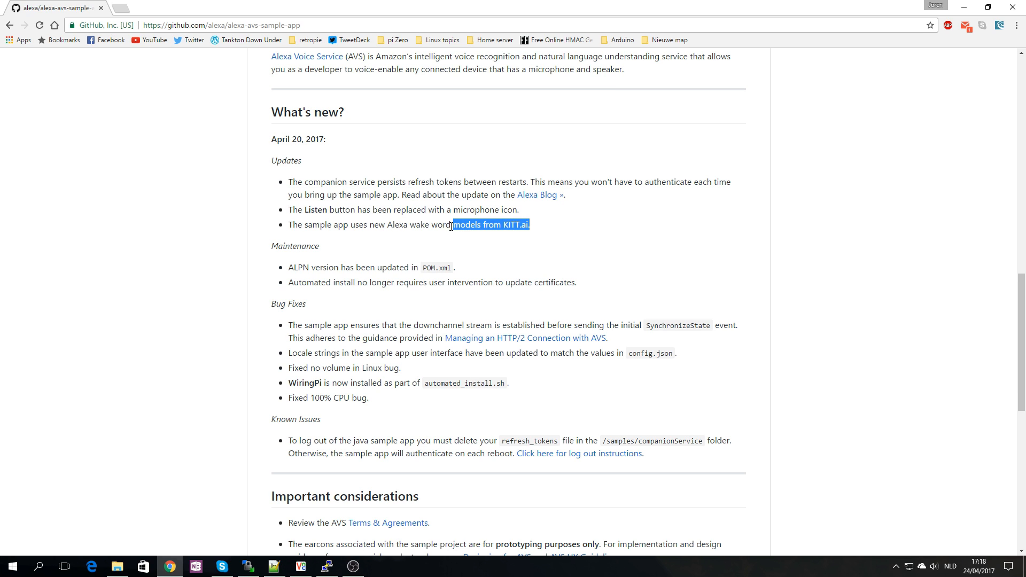
drag(450, 225, 390, 224)
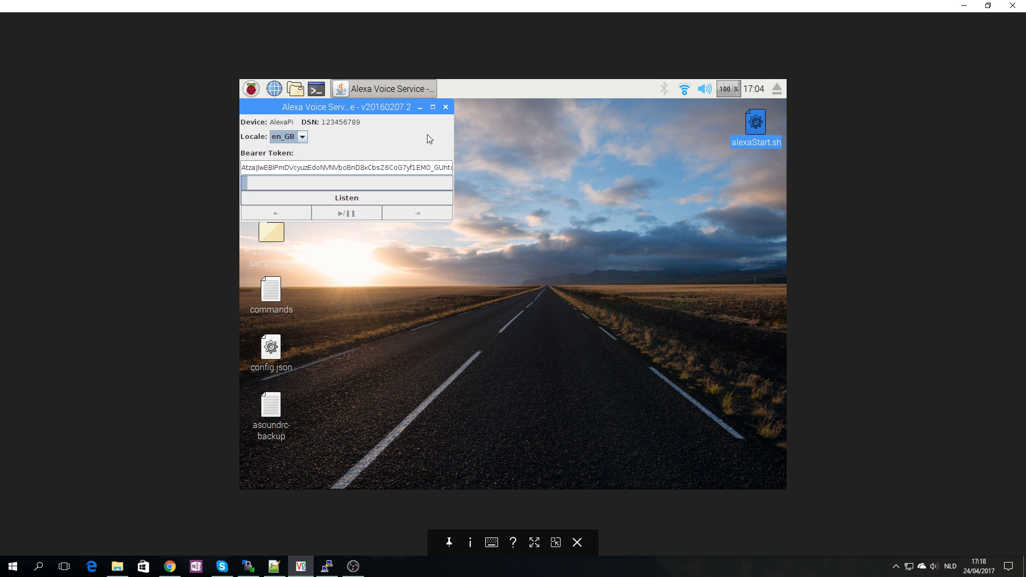
click(347, 197)
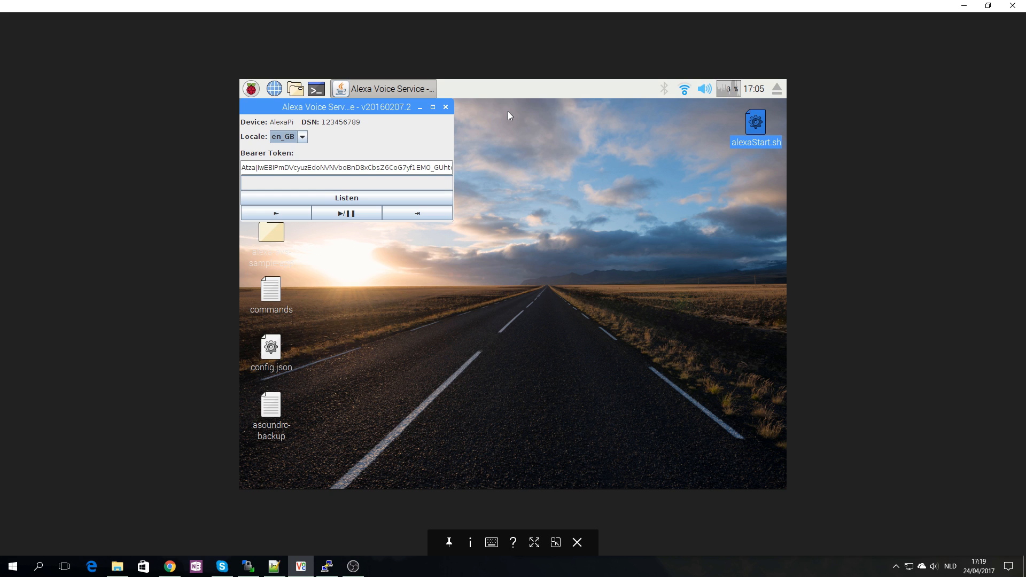
mouse_move(476, 332)
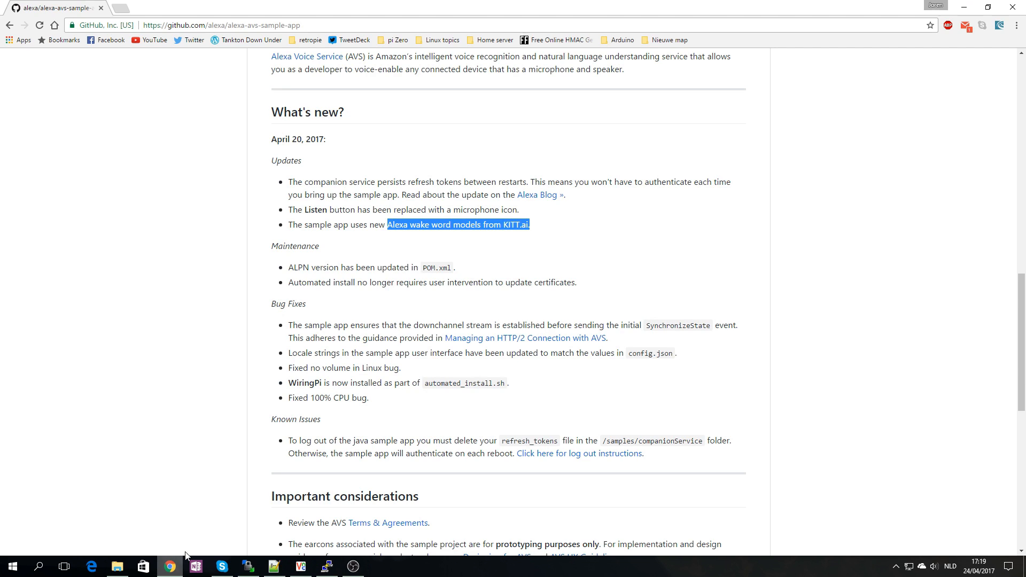
mouse_move(434, 156)
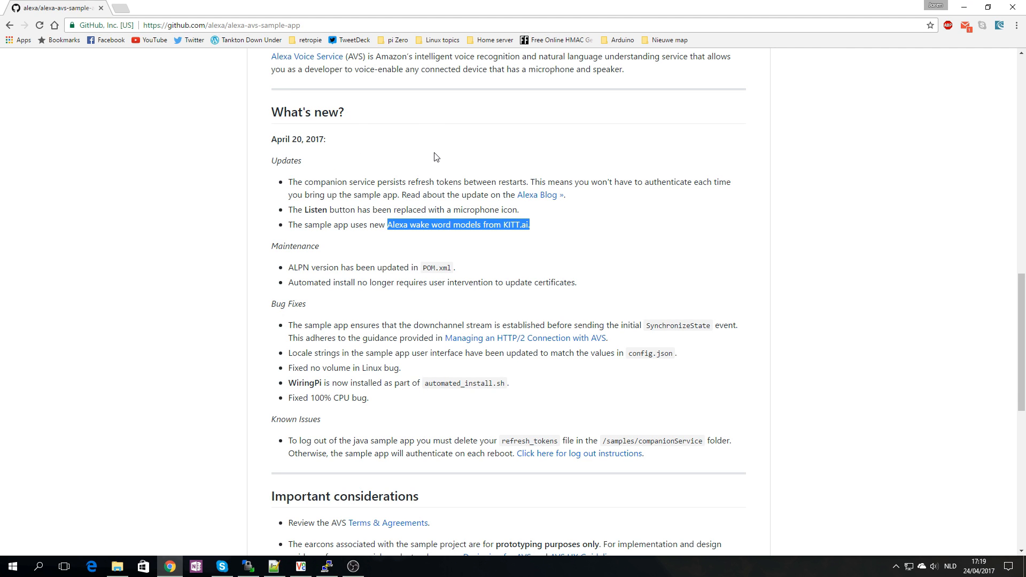
Follow the Raspberry Pi link and scroll the wiki to the Step 4 clone and Step 5 install sections.
scroll(down, 3)
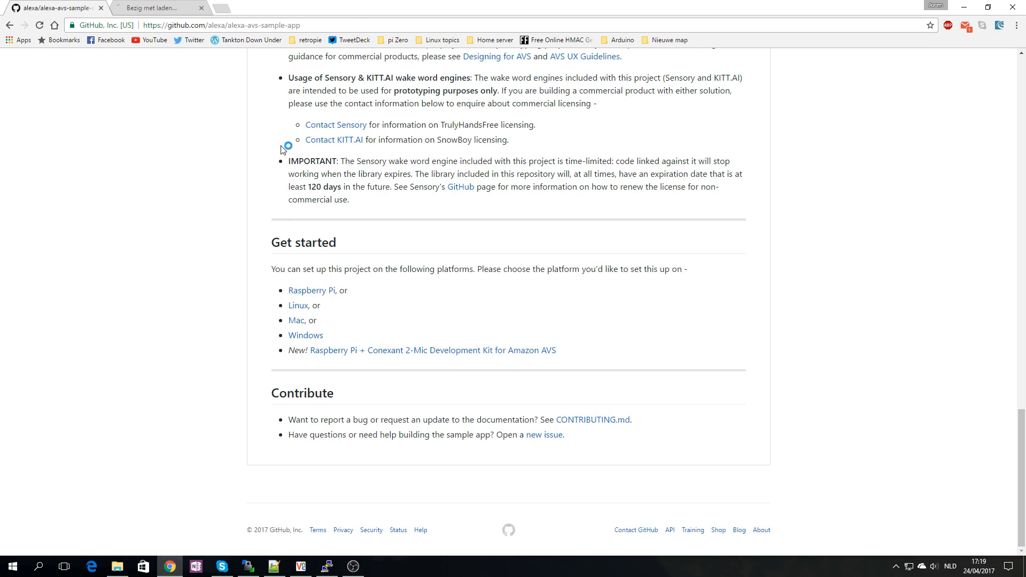
click(311, 290)
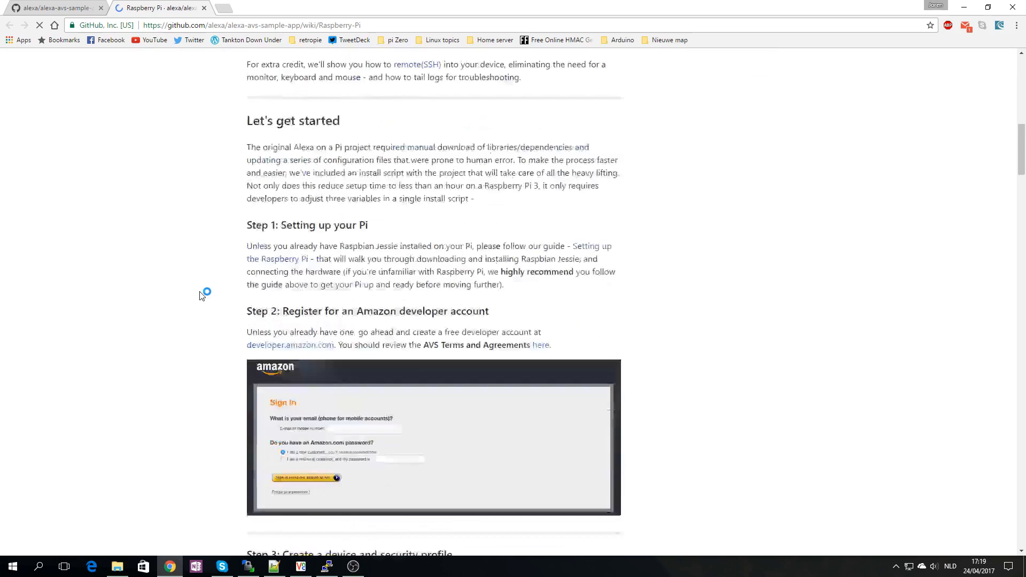
scroll(down, 3)
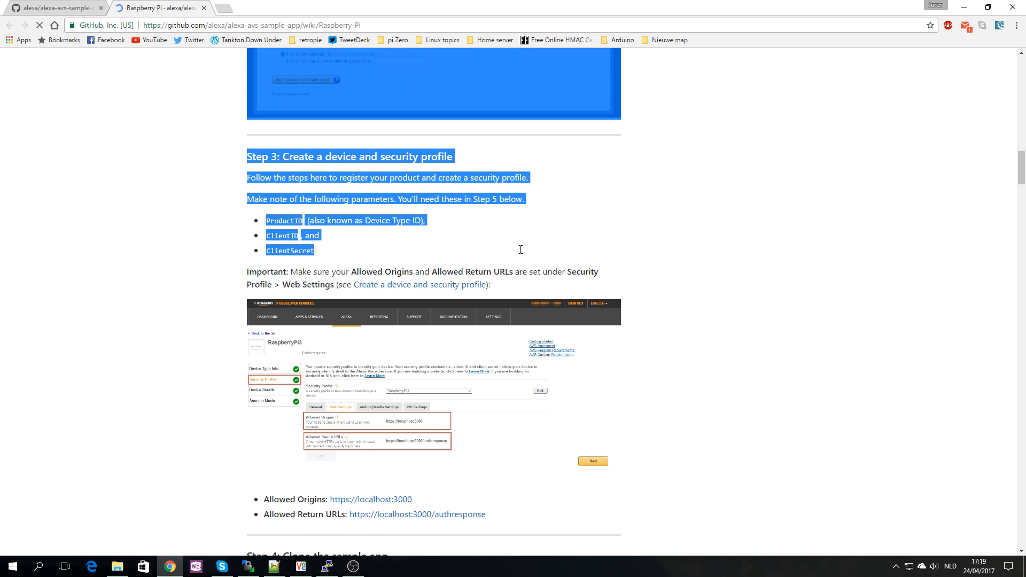
scroll(down, 3)
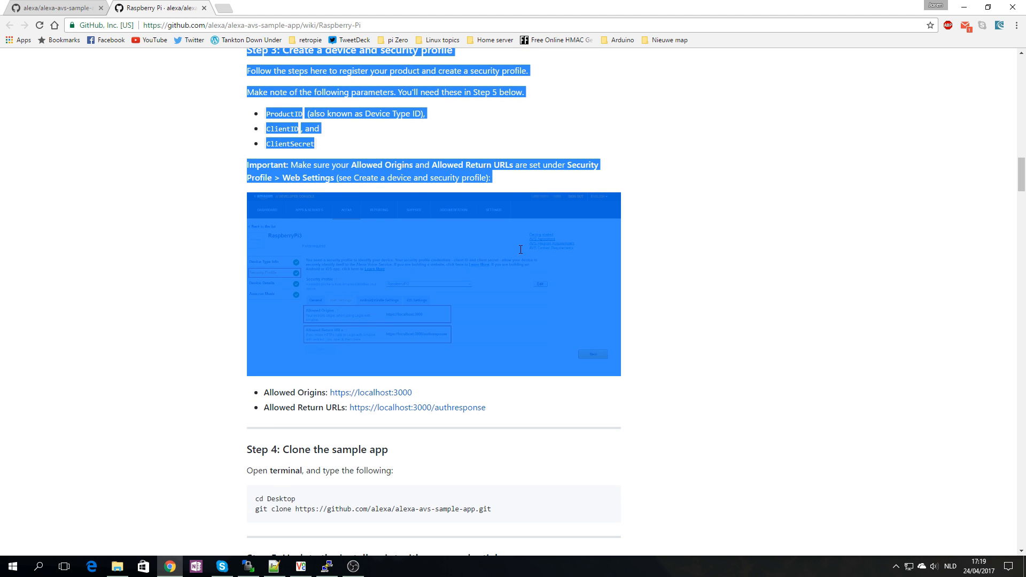
scroll(down, 3)
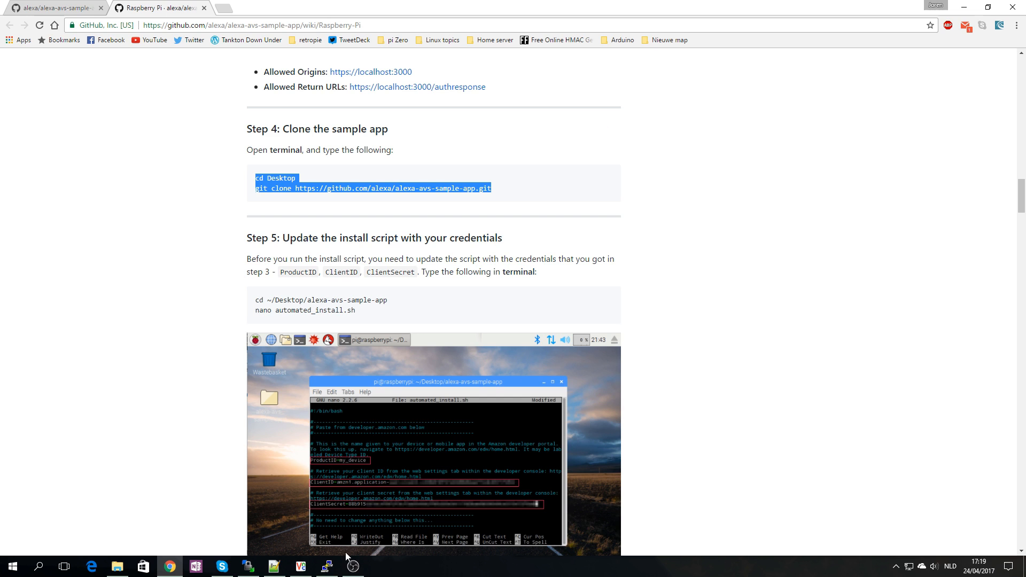
List tmux sessions with tmux ls and run tmux kill-session -t companionService.
click(326, 566)
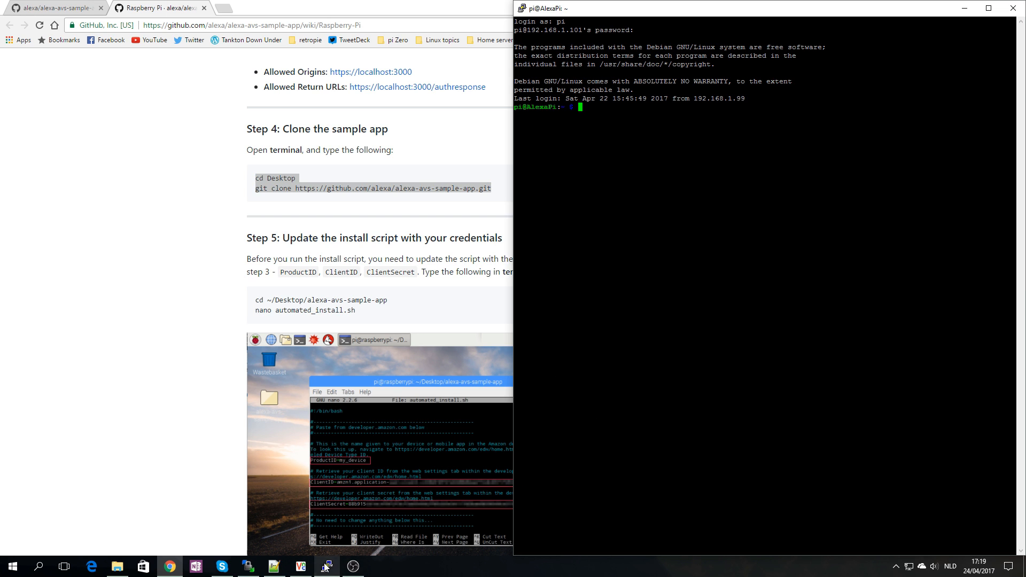
text(tmux ls)
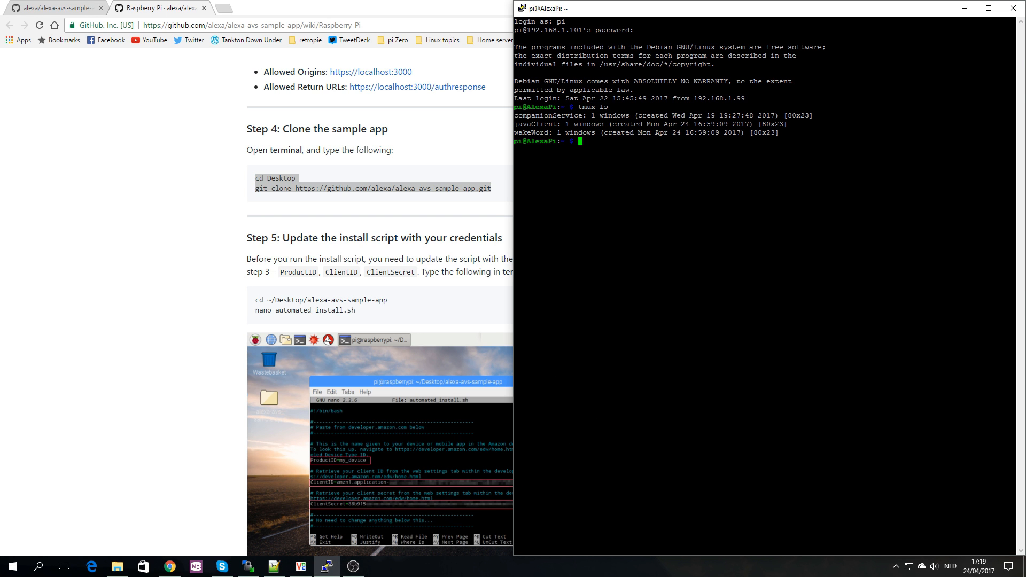
text(t)
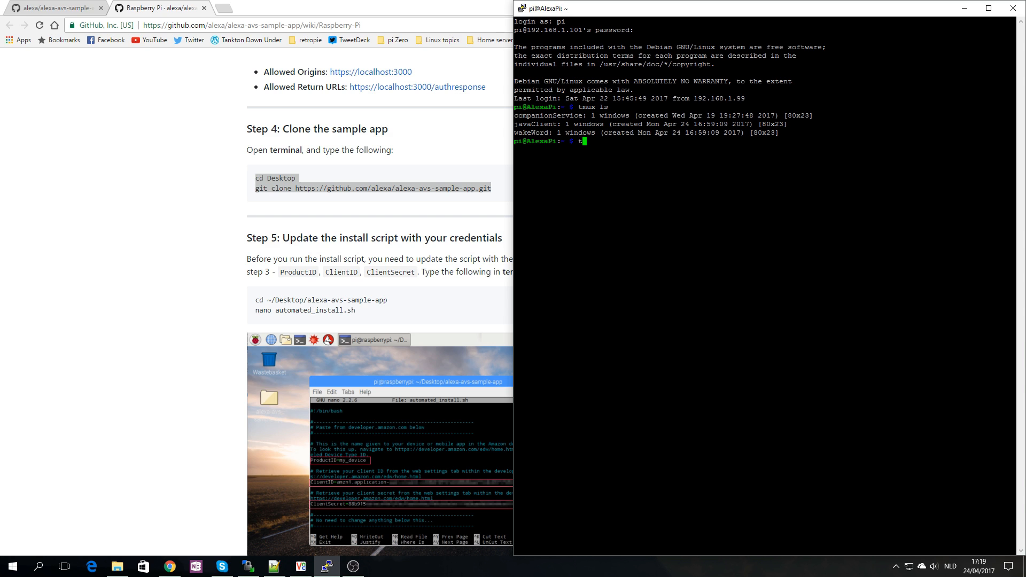
text(tmux)
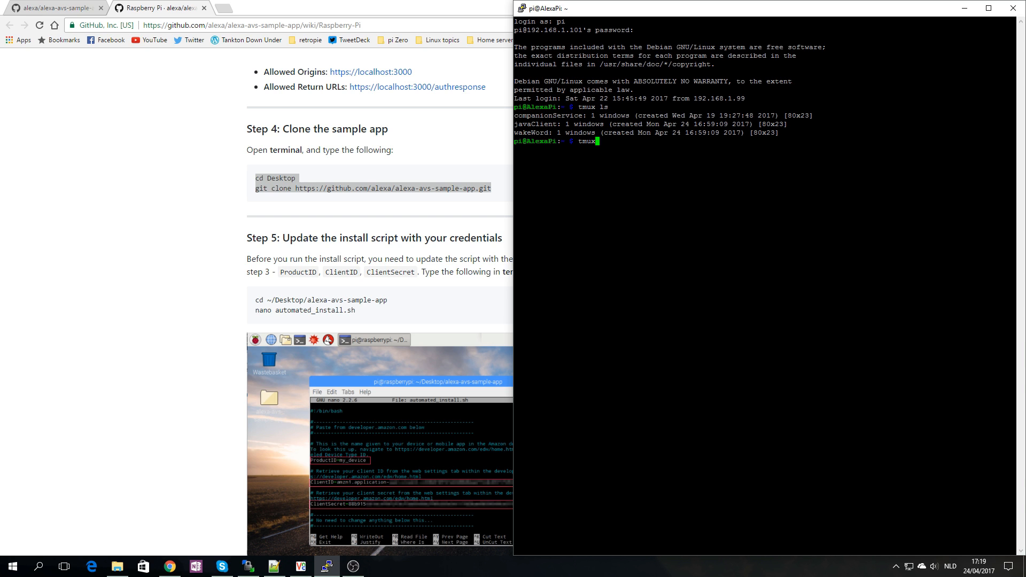
text(kill-session -t)
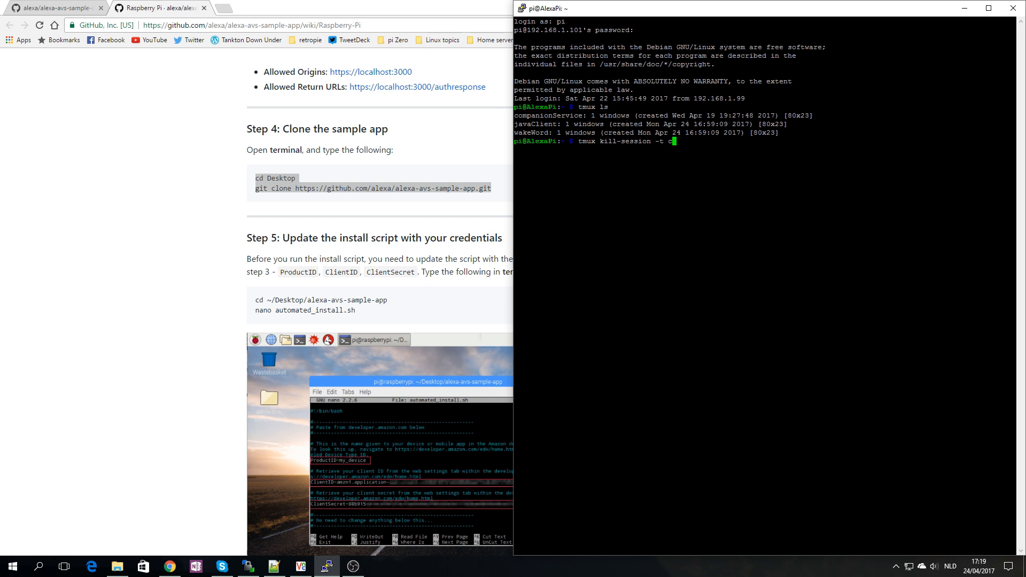
text(companionService)
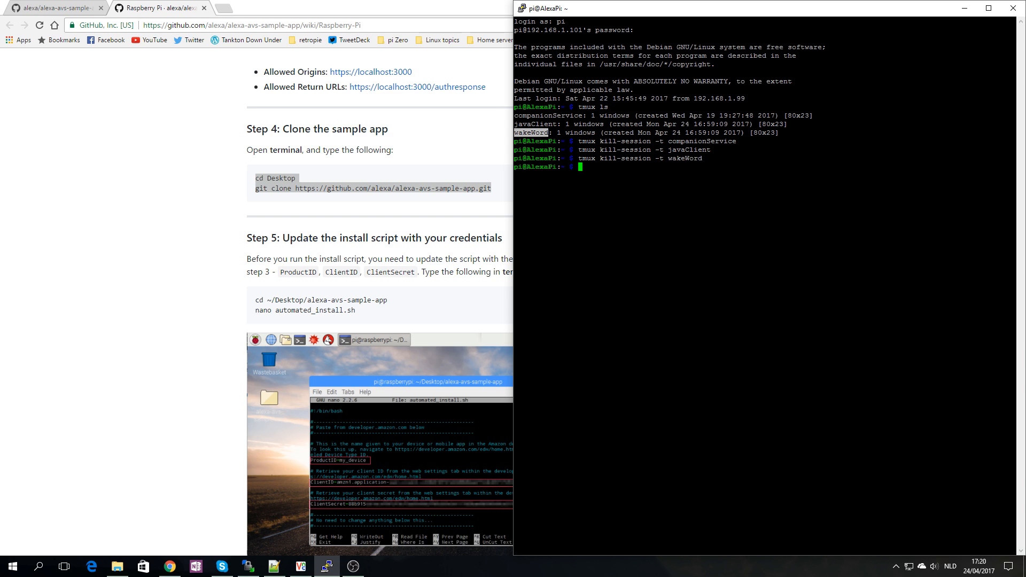
mouse_move(161, 279)
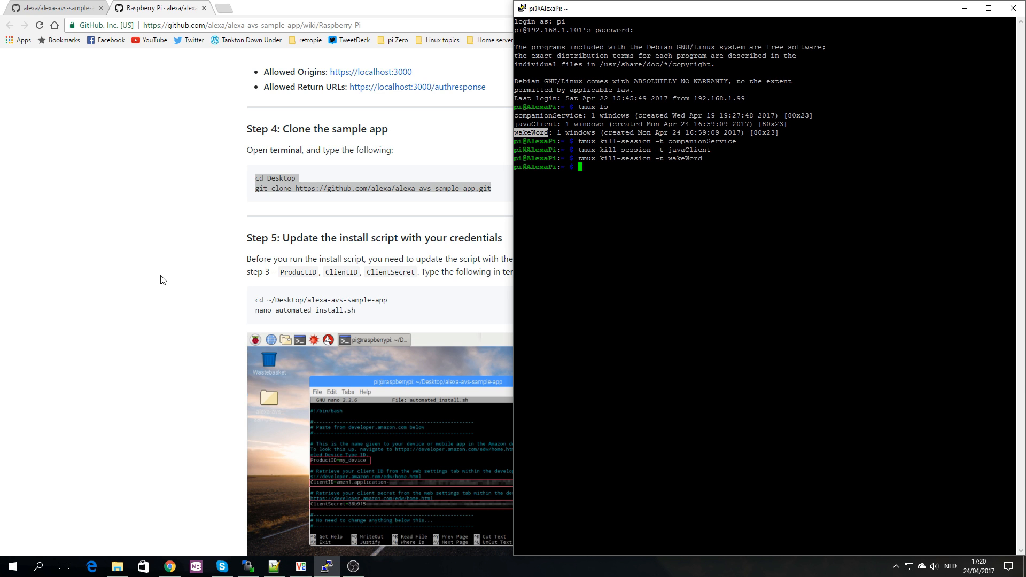
From Desktop, move alexa-avs-sample-app to alexa-avs-sample-app-old2 and begin a mkdir command.
text(ls)
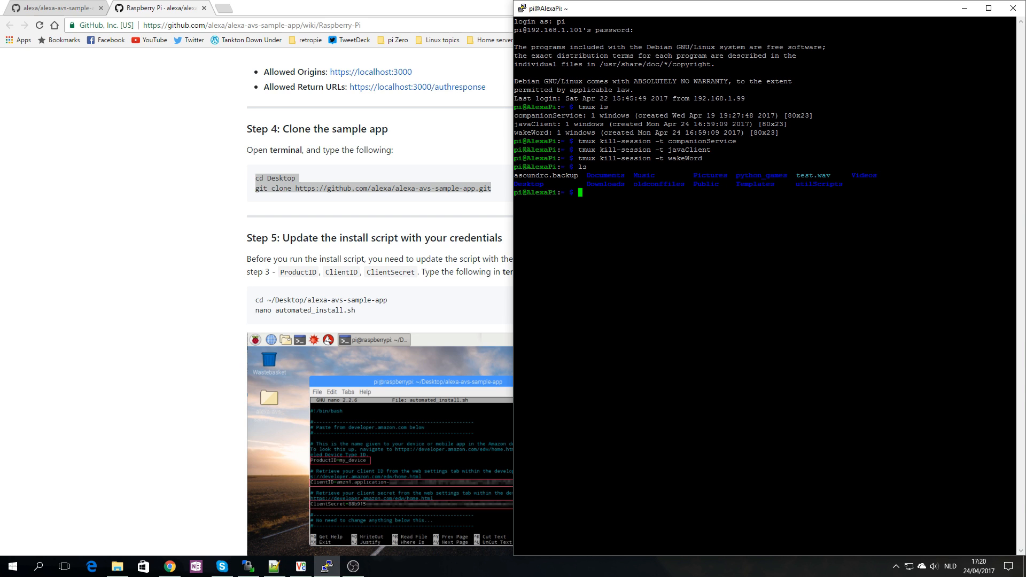
text(cd Desktop/)
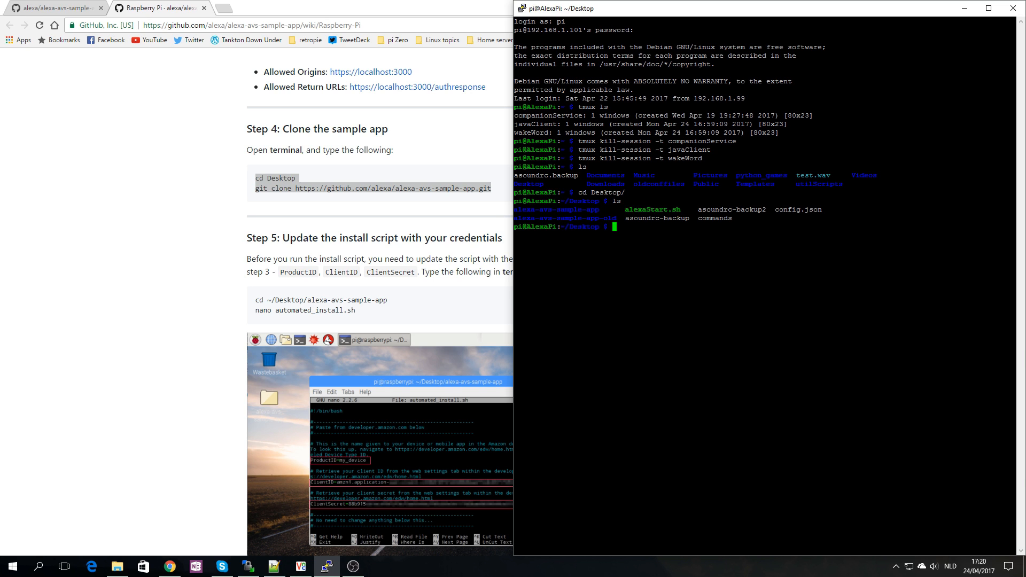
text(mv alexa)
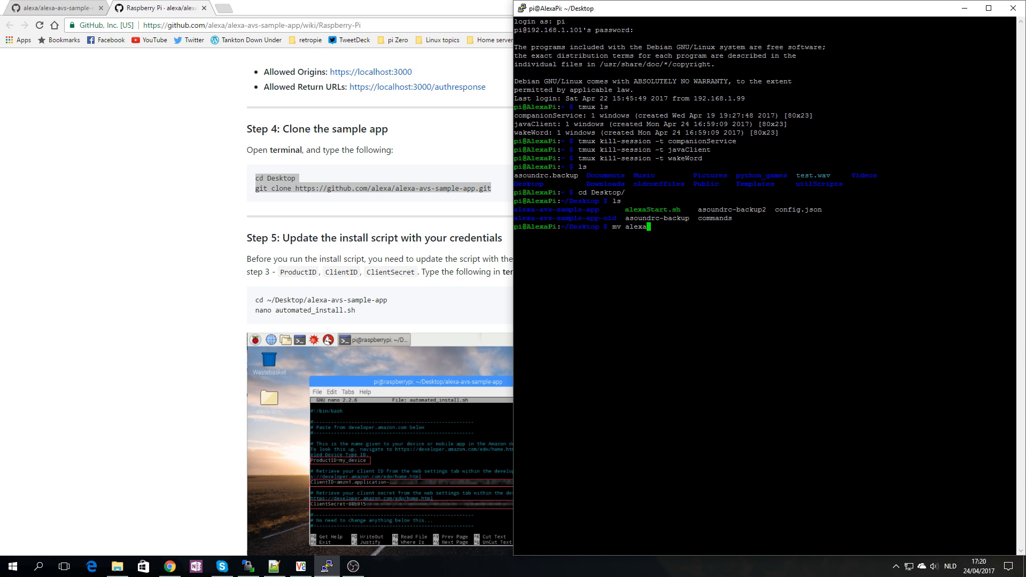
text(-av)
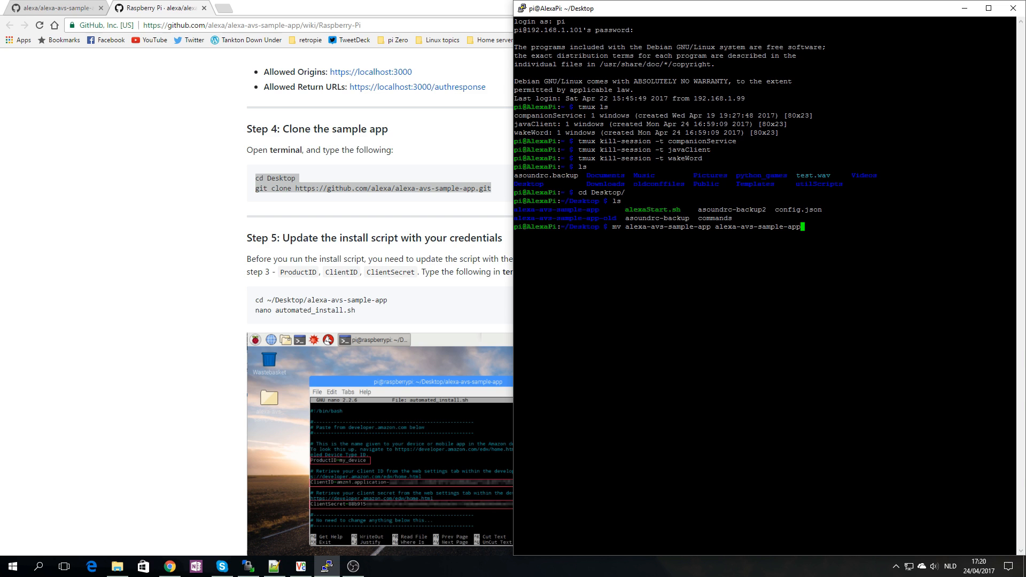
text(-old2)
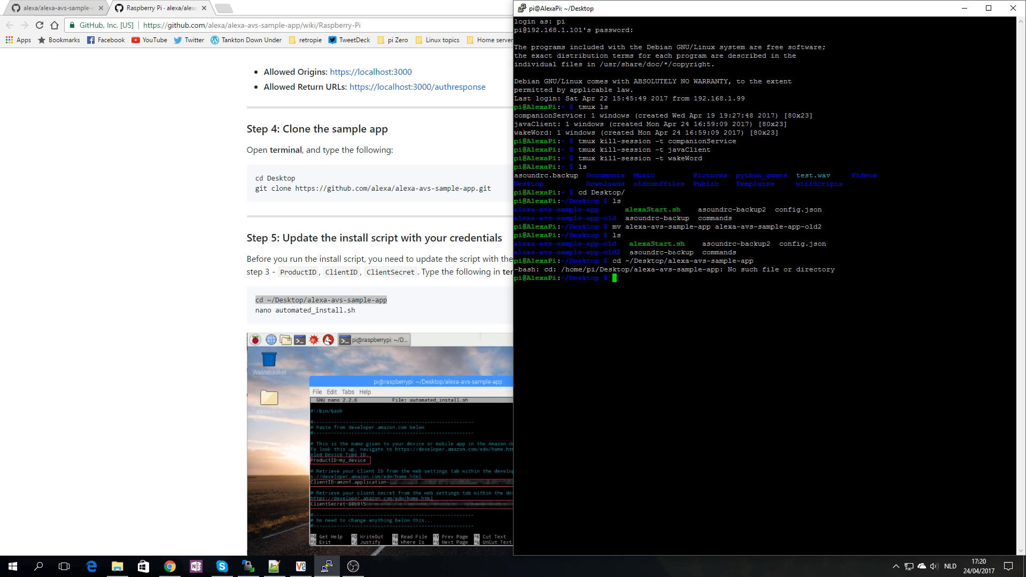
text(mk)
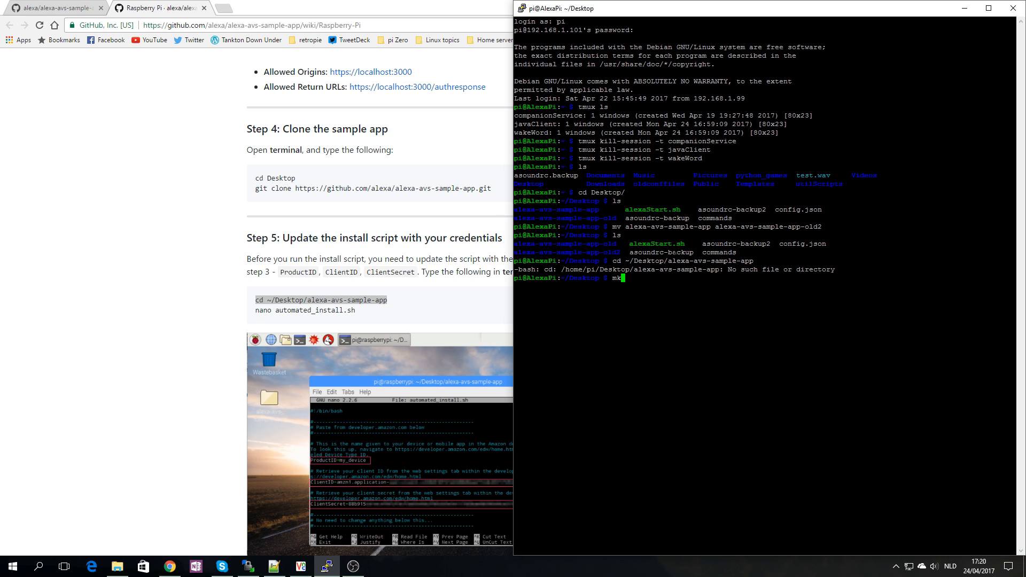
text(dir)
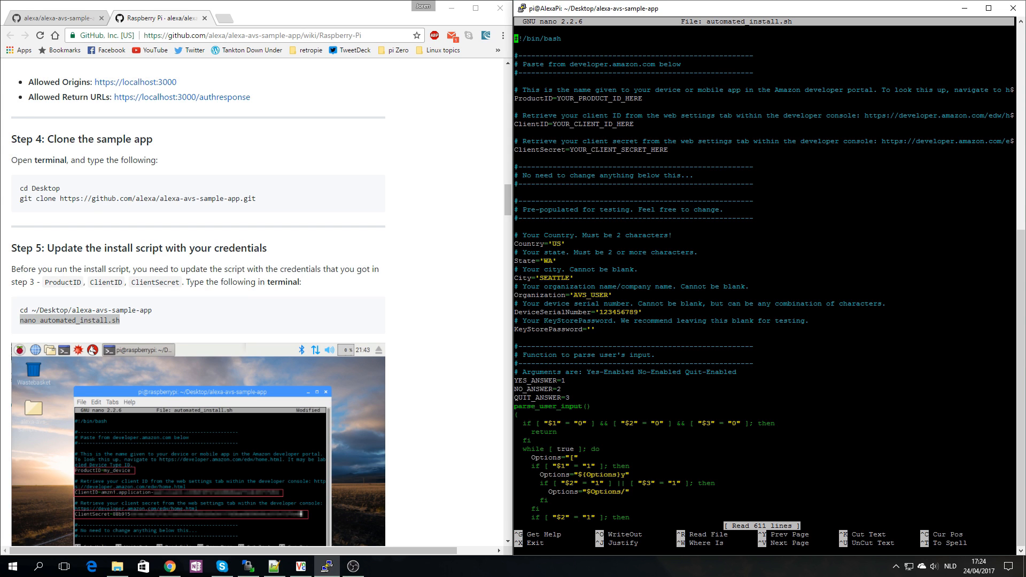
mouse_move(193, 327)
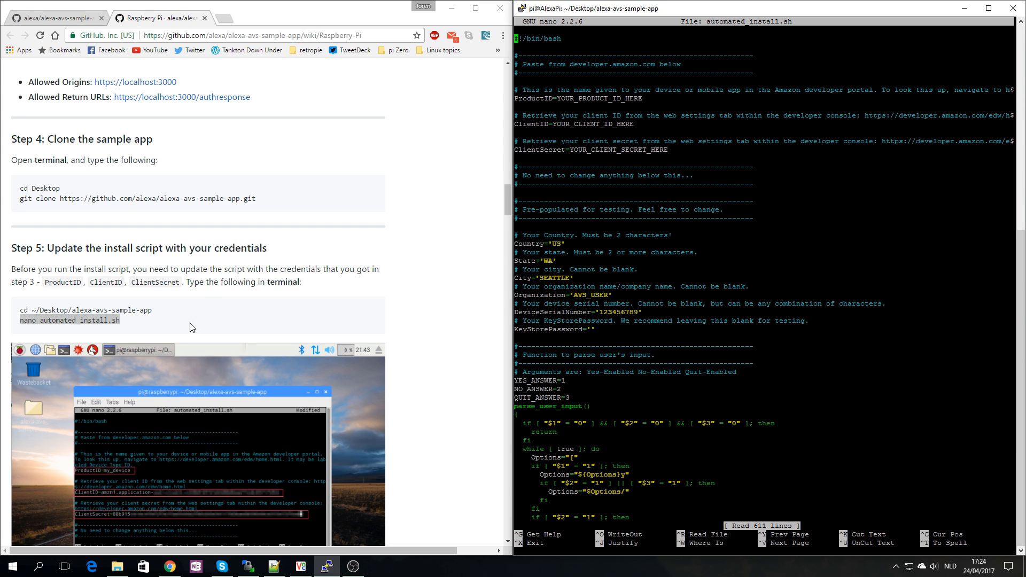
Scroll the GitHub guide down to Step 5's credential-pasting instructions.
scroll(down, 3)
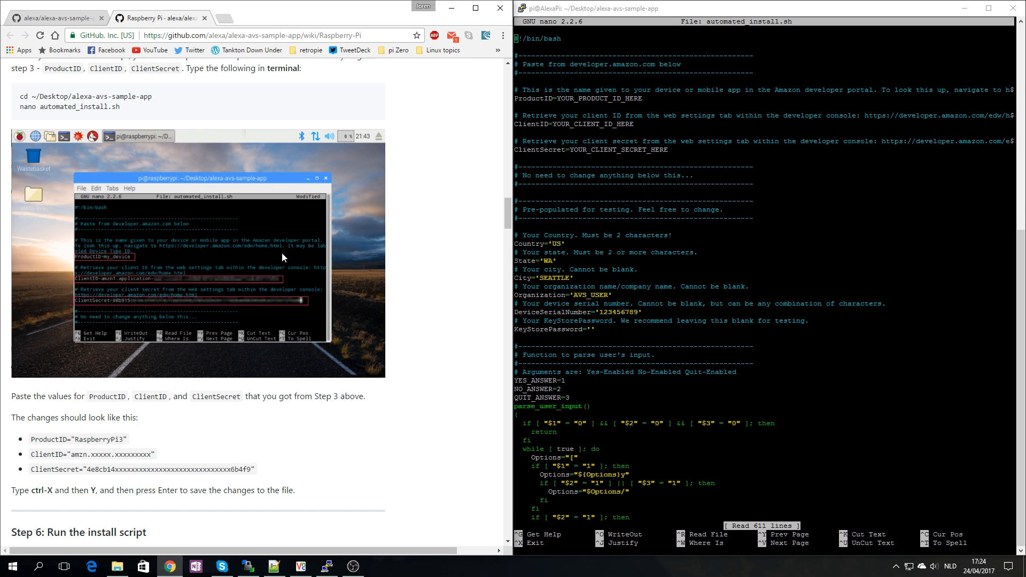
mouse_move(369, 107)
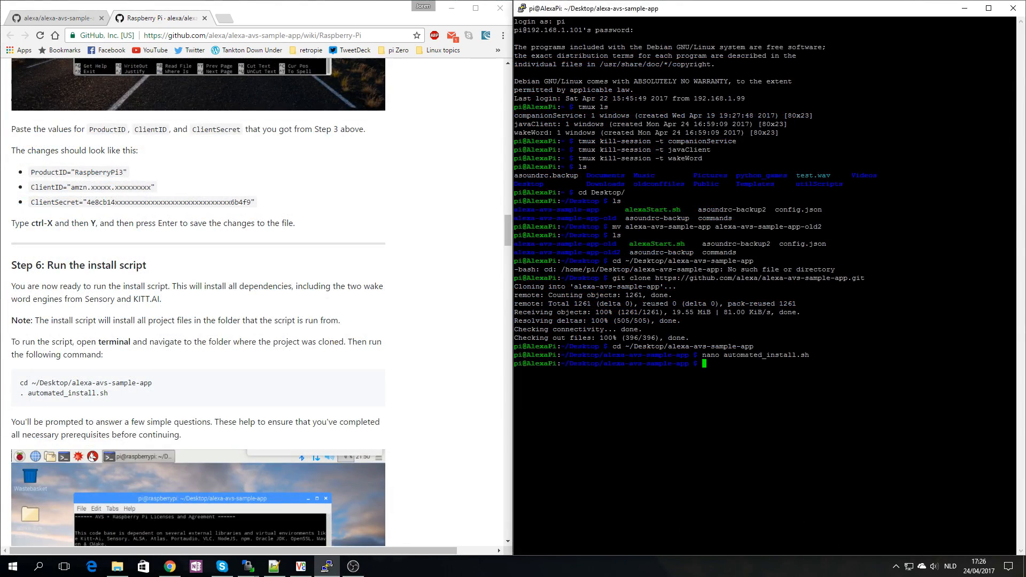
Run chmod +X automated_install.sh to make the install script executable.
text(./aut)
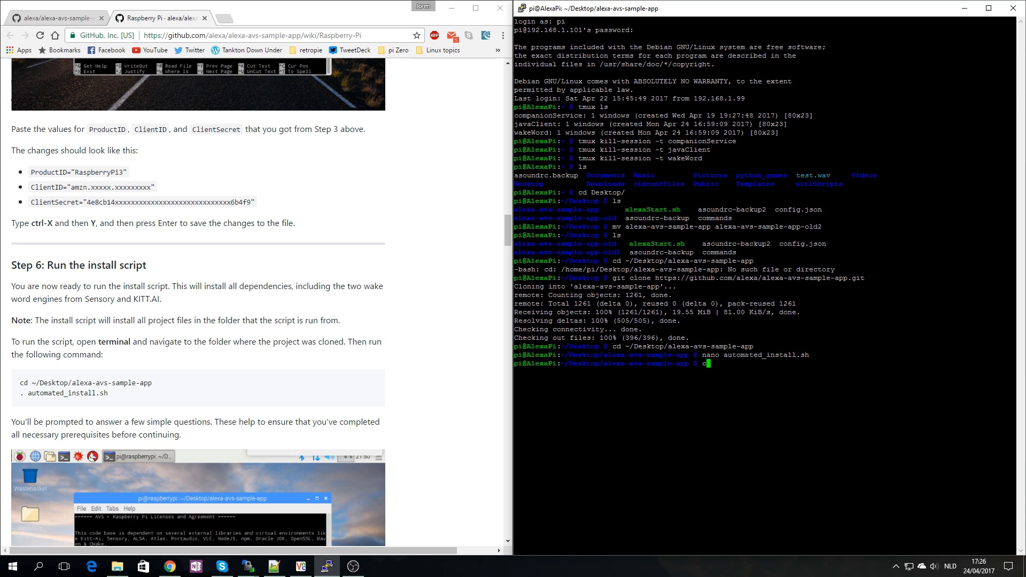
text(hmod /)
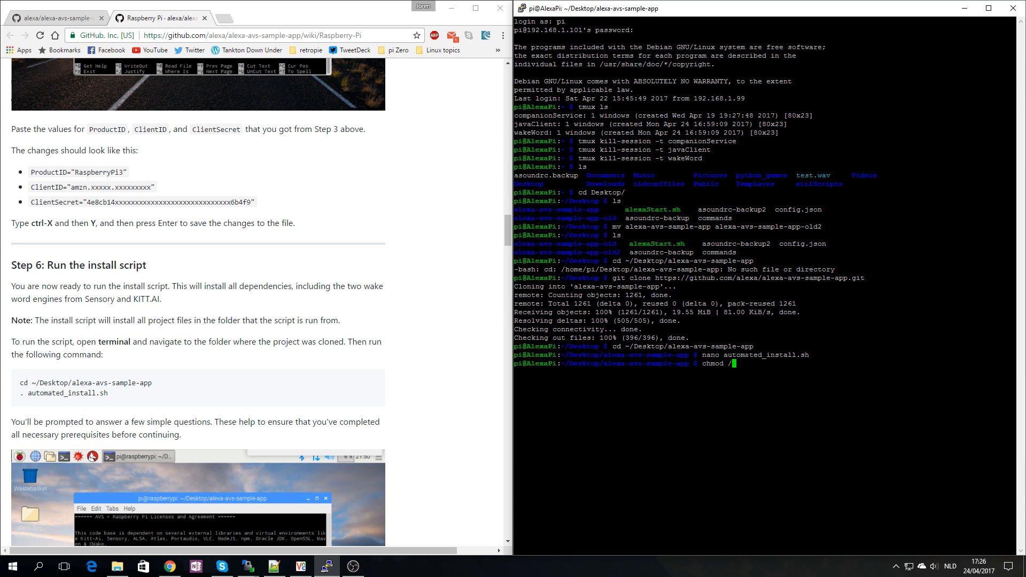
text(+X automated_install.sh)
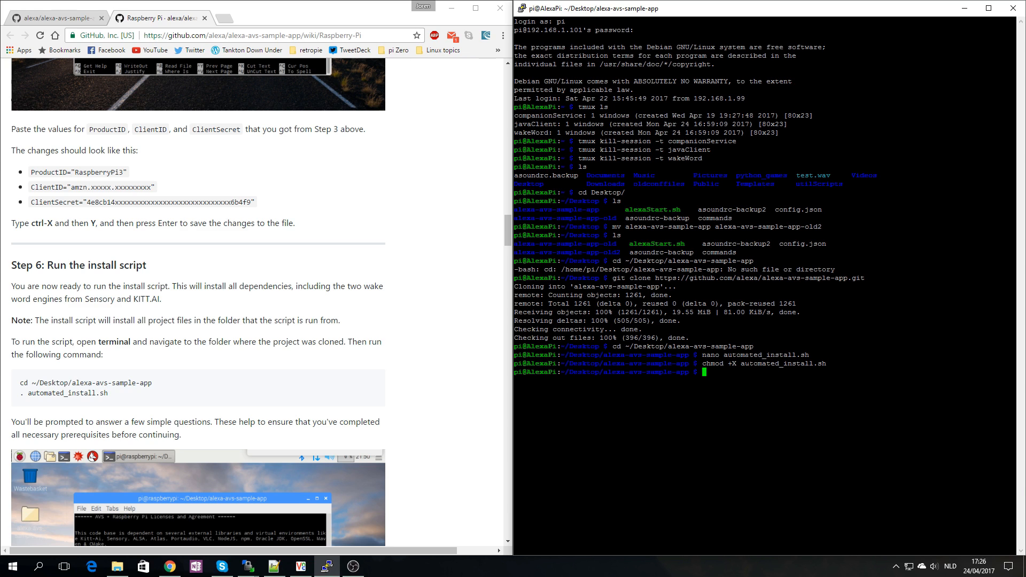
text(./ aut)
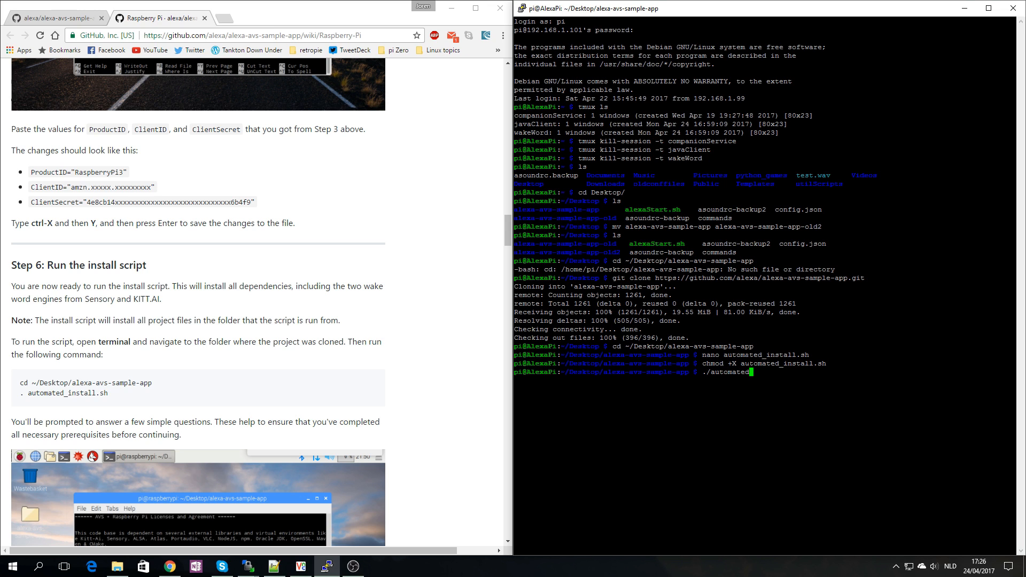
text(_install.Sh)
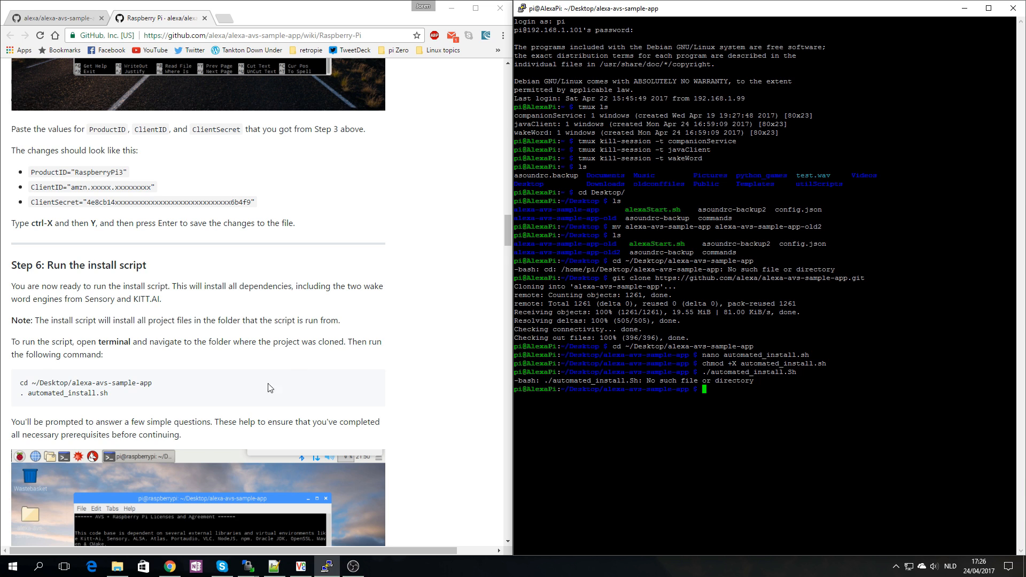
Change into ~/Desktop/alexa-avs-sample-app and run . automated_install.sh.
double_click(85, 383)
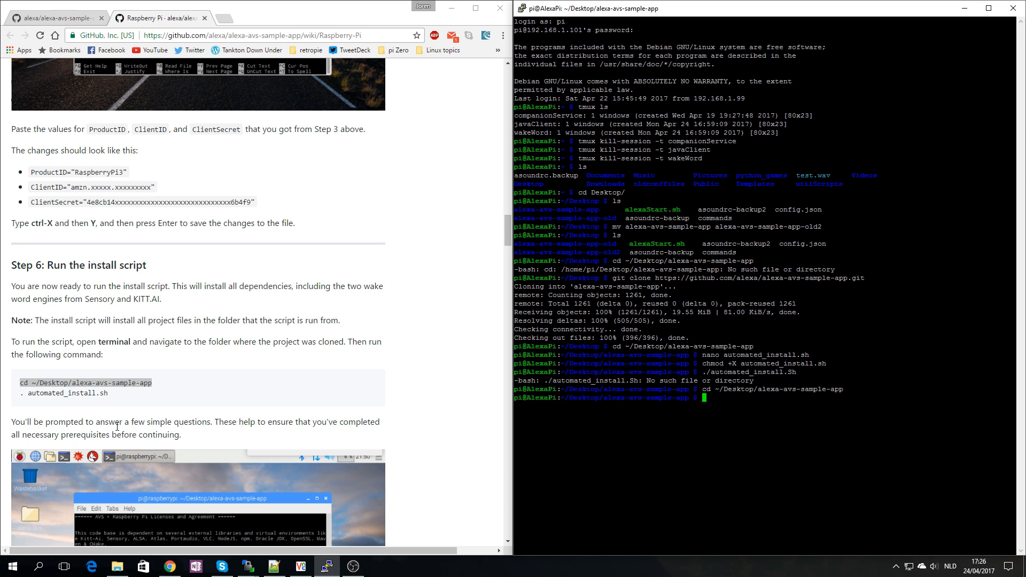
text(. automated_install.sh)
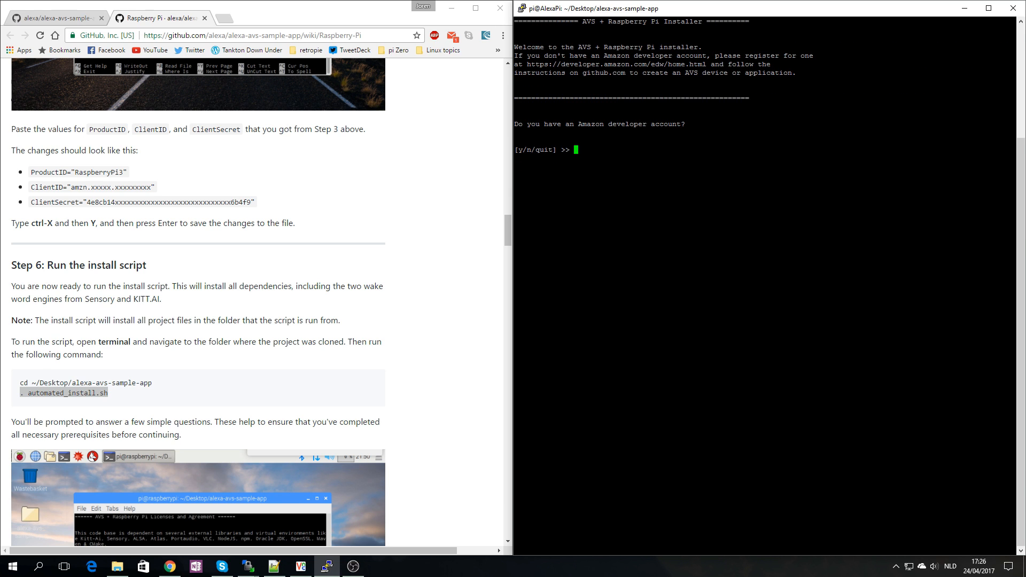
Answer the installer y for developer account, 2 for en-GB, 1 for 3.5mm jack, y for wake word.
text(y)
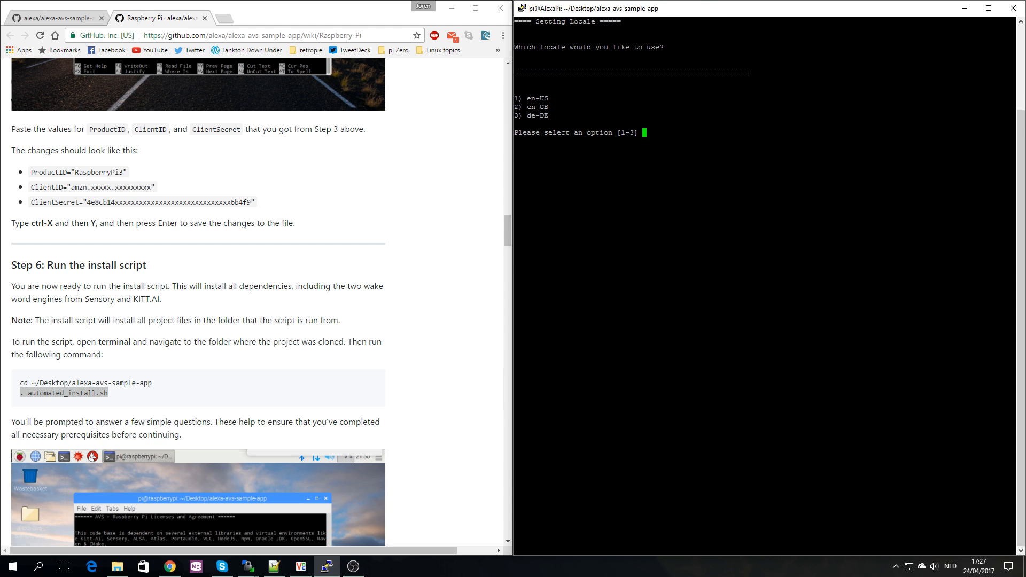
text(2)
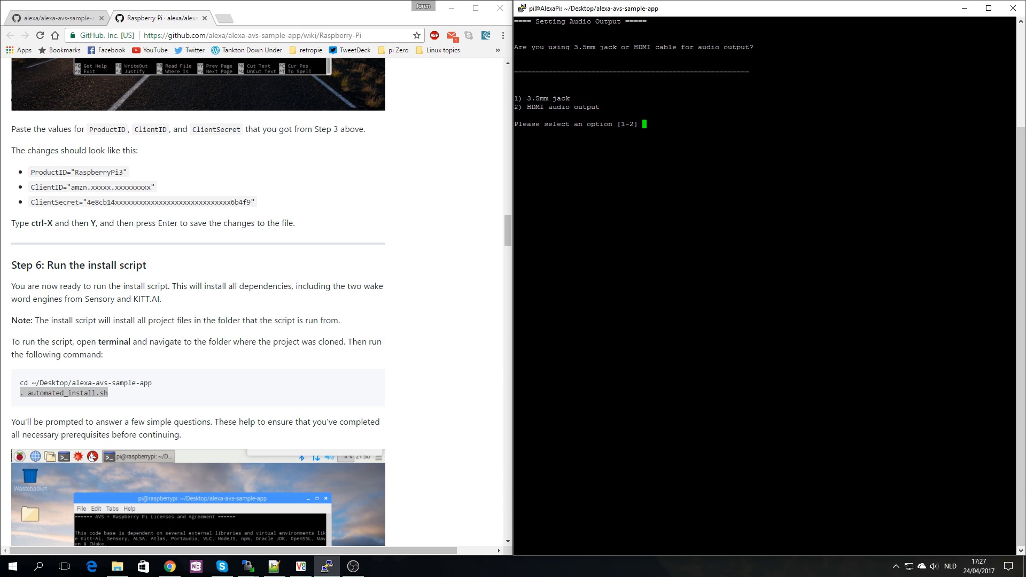
text(1)
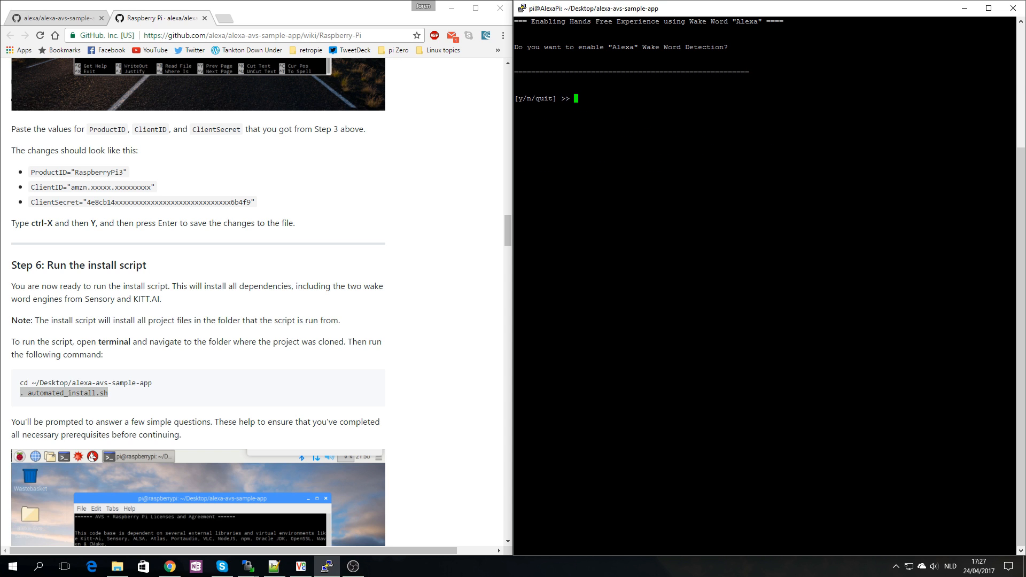
text(y)
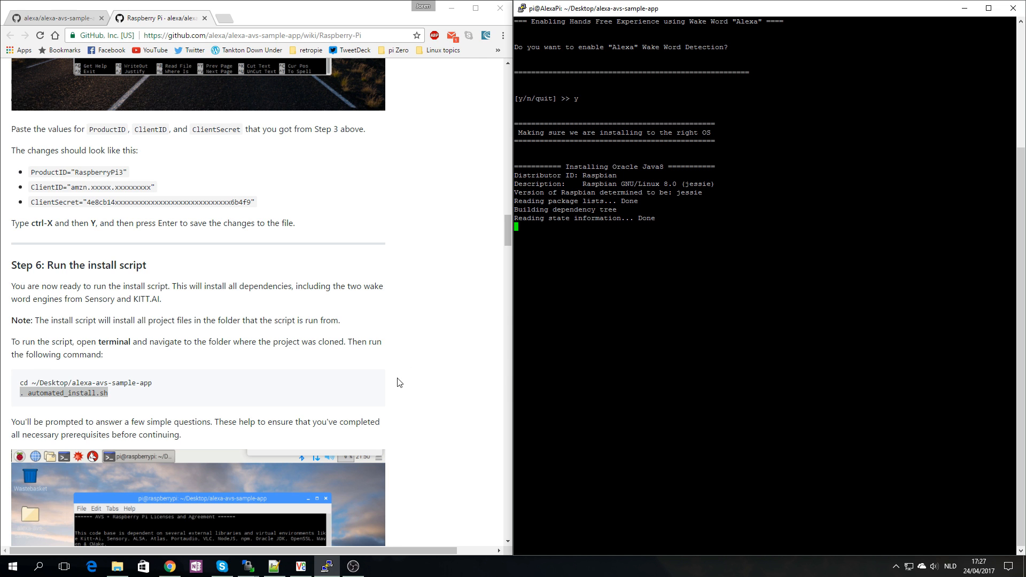
scroll(down, 3)
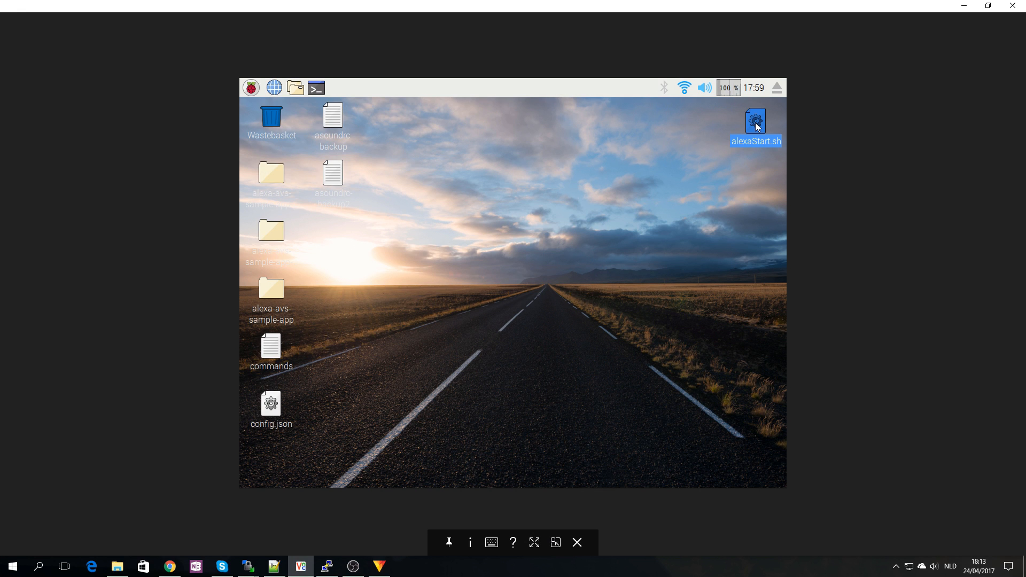
right_click(756, 121)
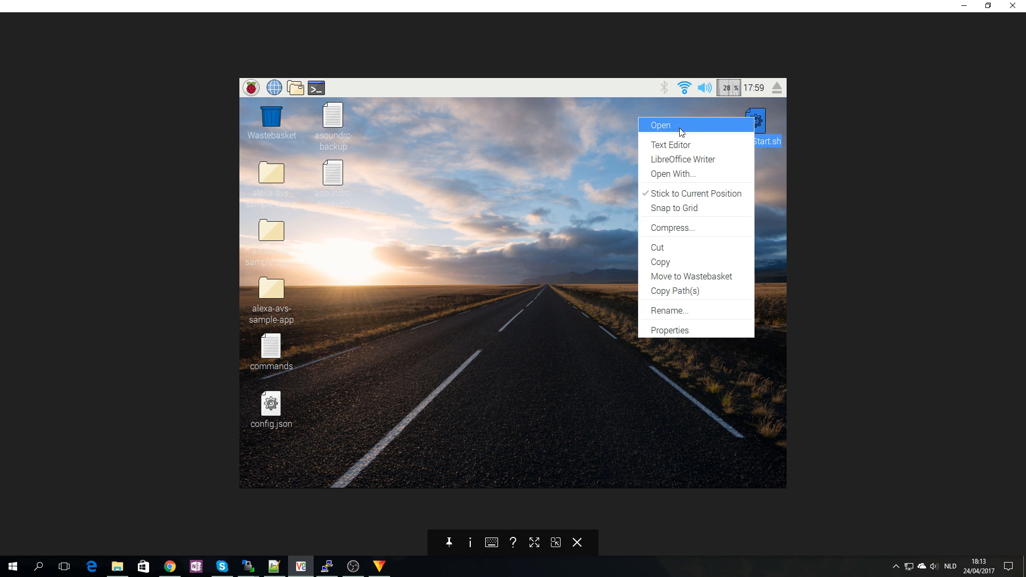
click(660, 125)
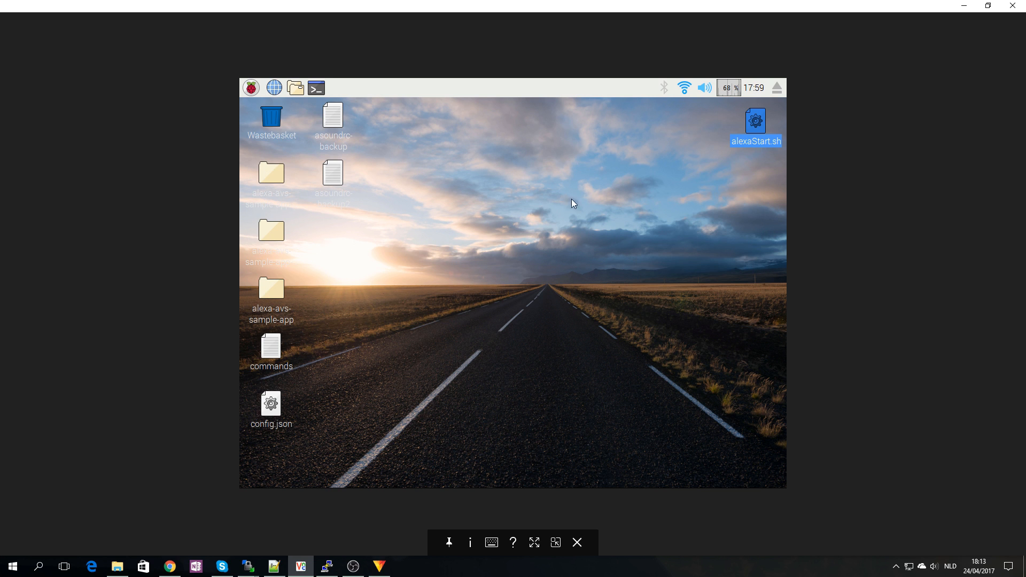
double_click(756, 120)
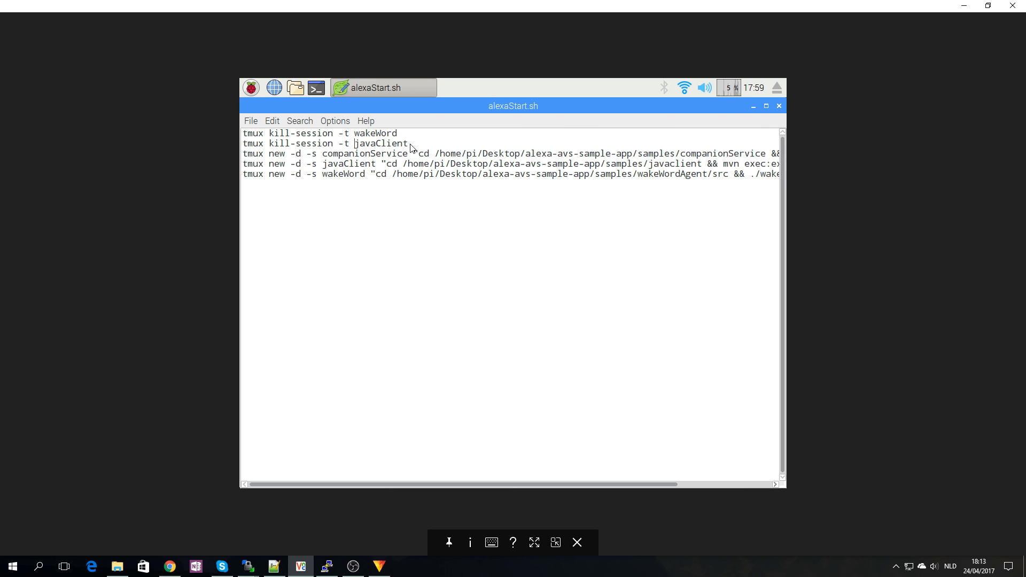
mouse_move(418, 150)
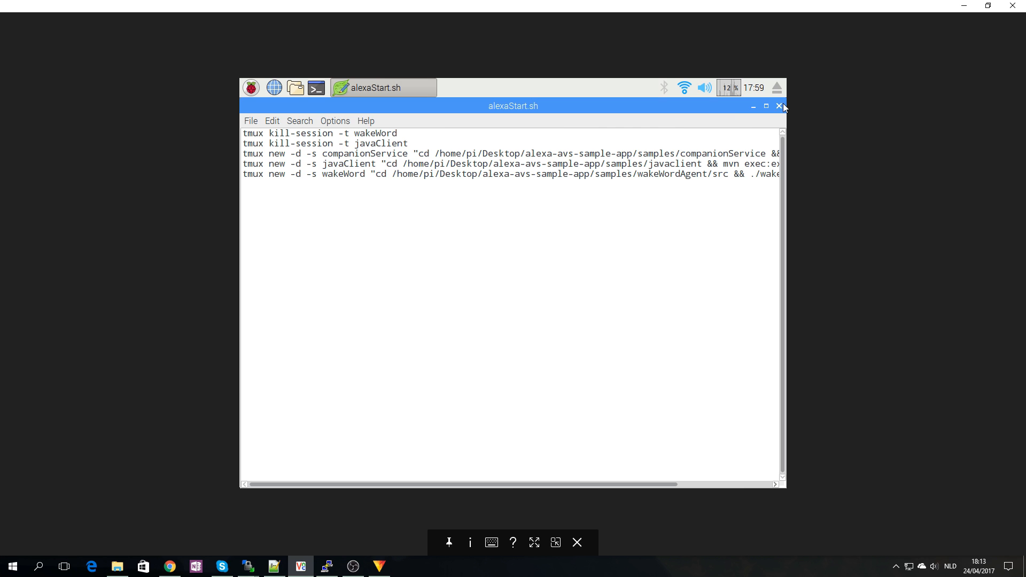
click(780, 106)
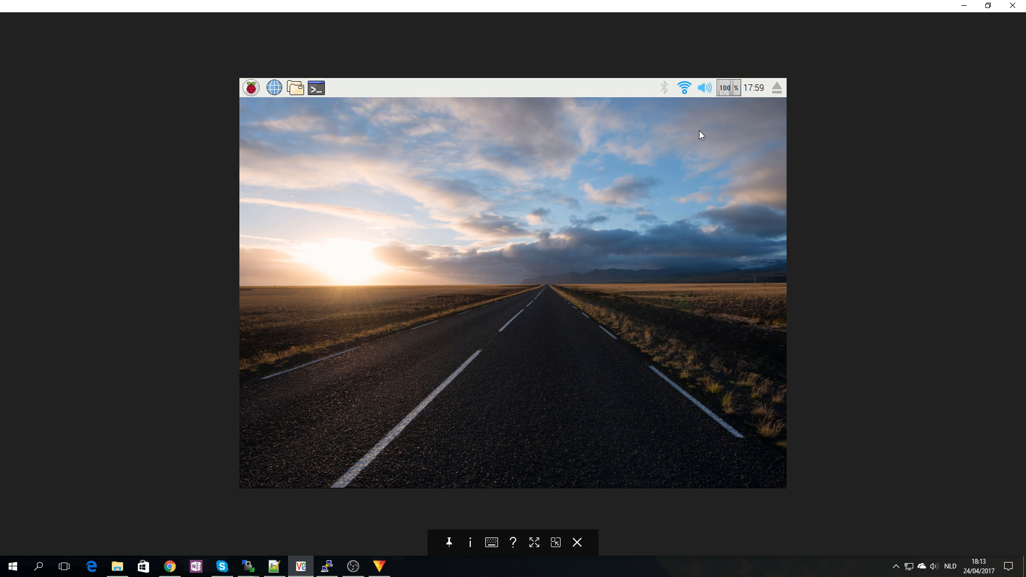
mouse_move(765, 119)
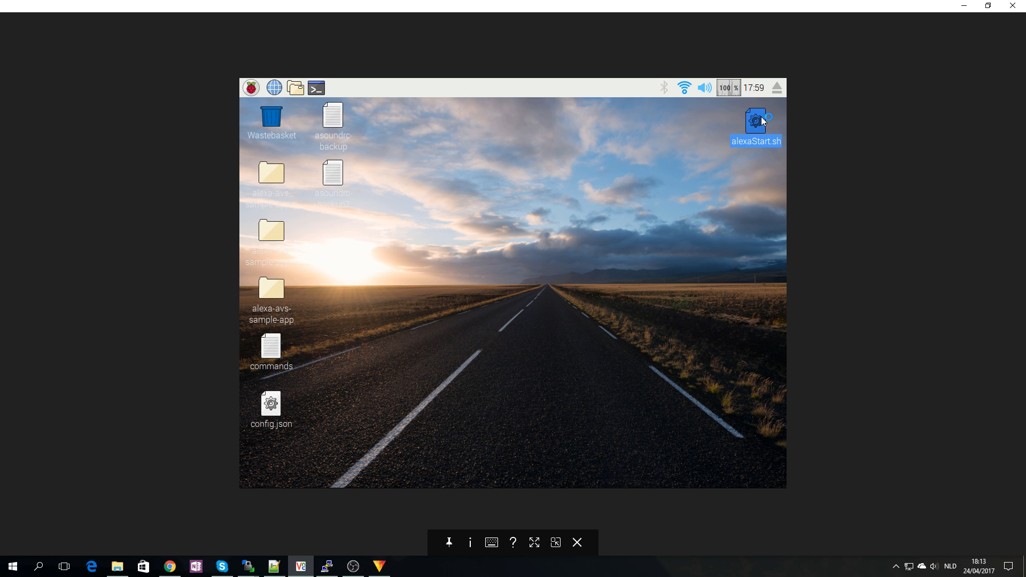
Launch alexaStart.sh from the Pi desktop and choose Execute in the Execute File dialog.
double_click(756, 120)
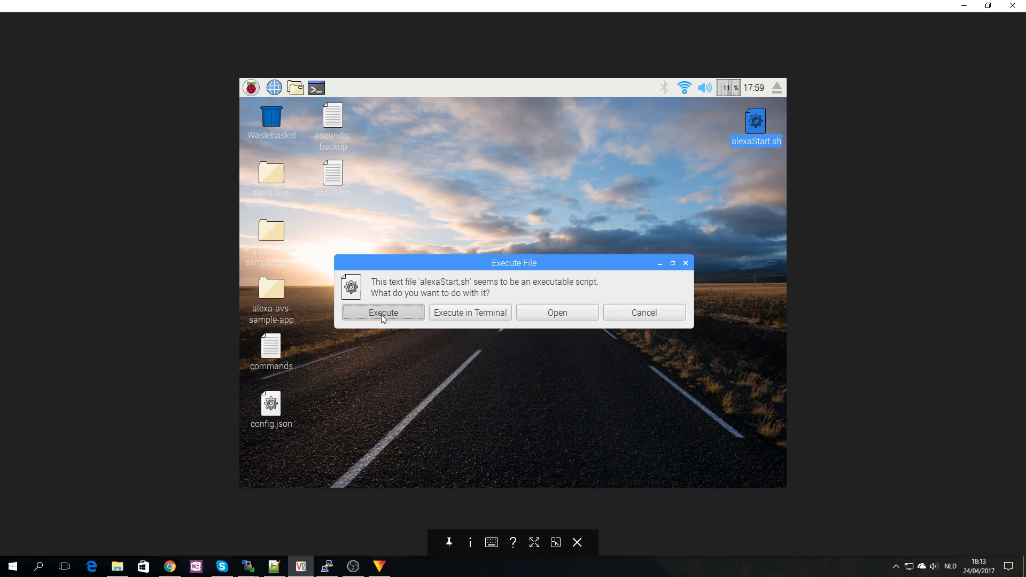
click(382, 312)
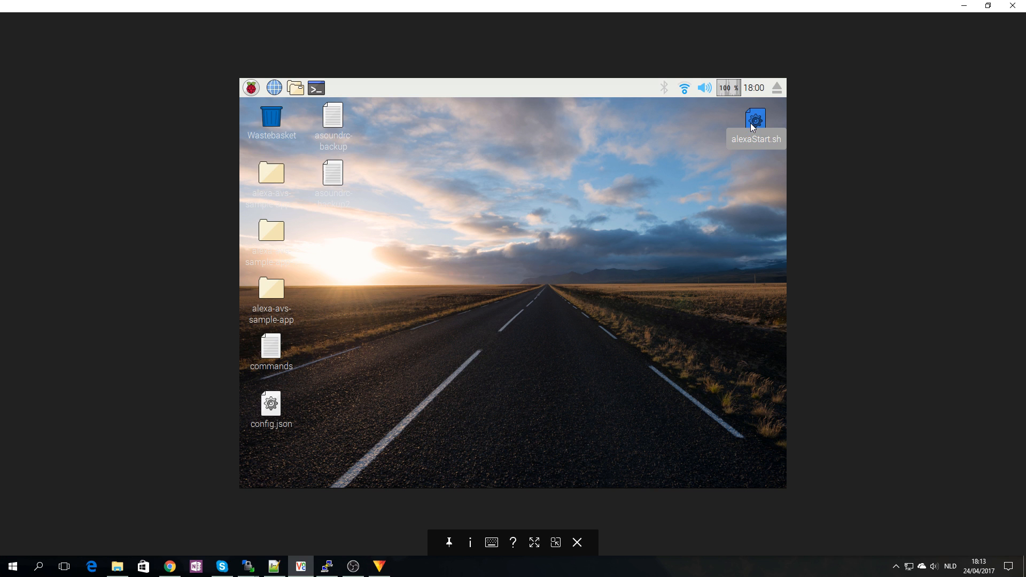
click(755, 120)
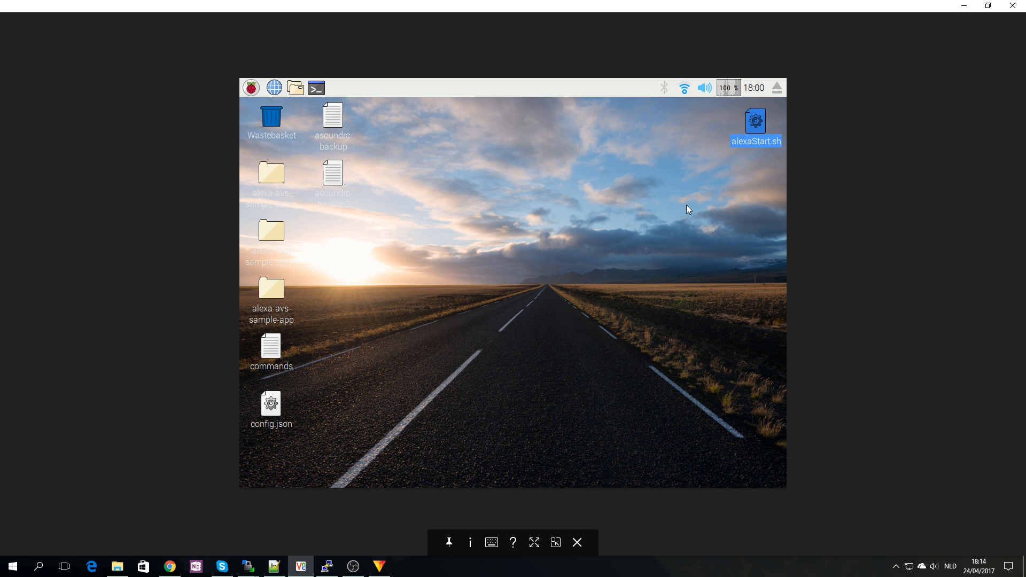
mouse_move(748, 85)
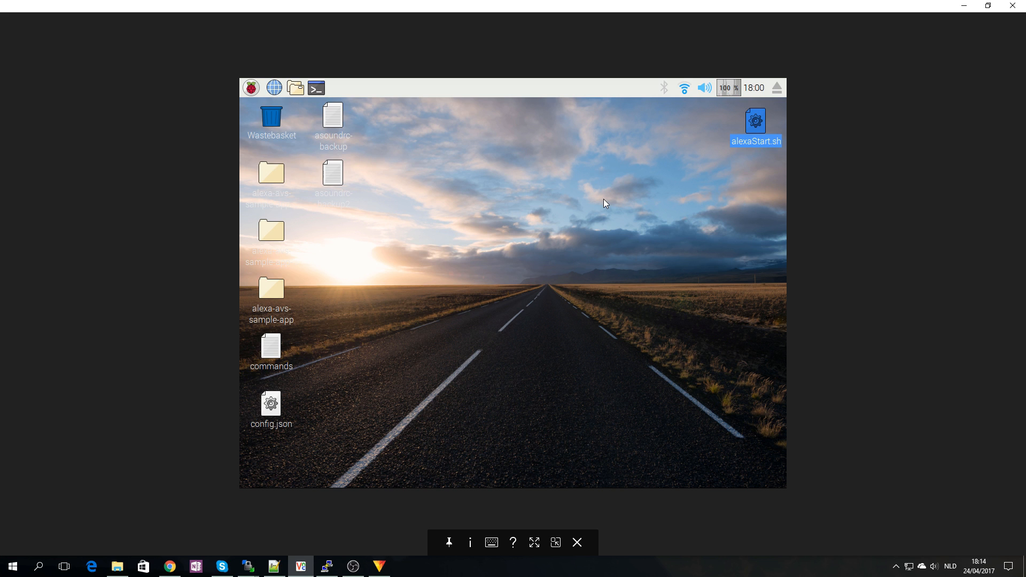
mouse_move(643, 134)
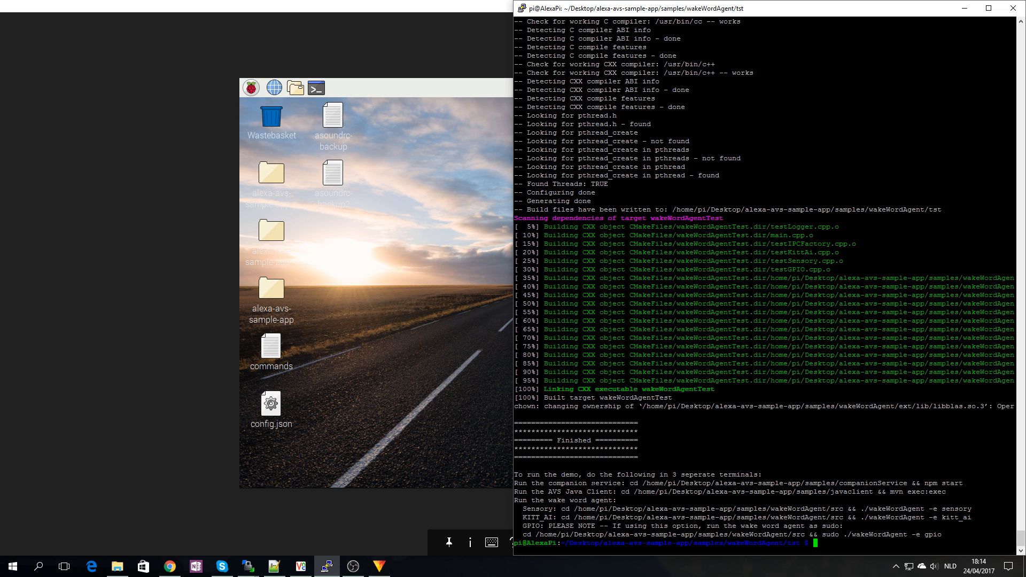
Run top in the PuTTY terminal to watch the Pi's processes live.
text(top)
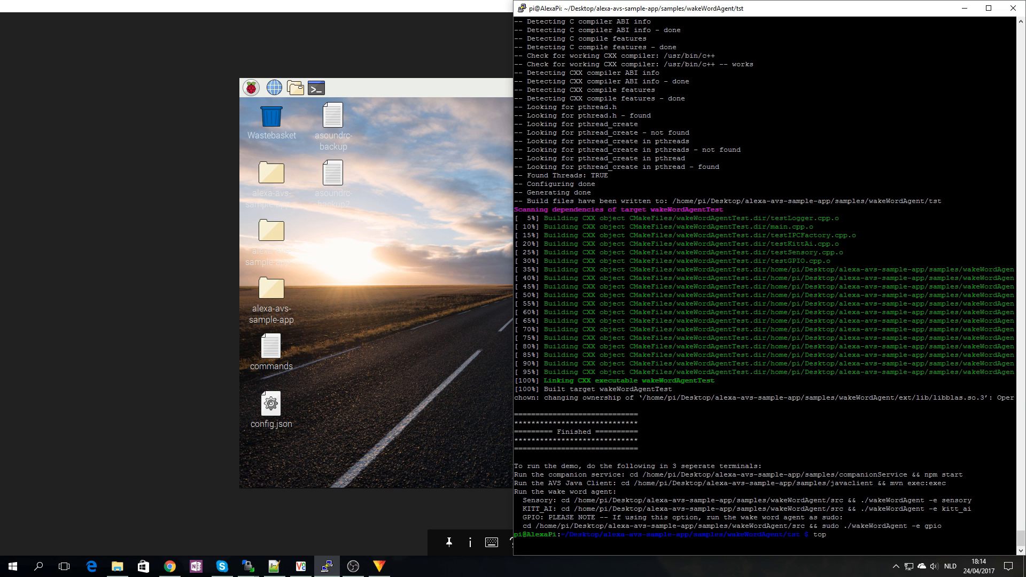
key(Return)
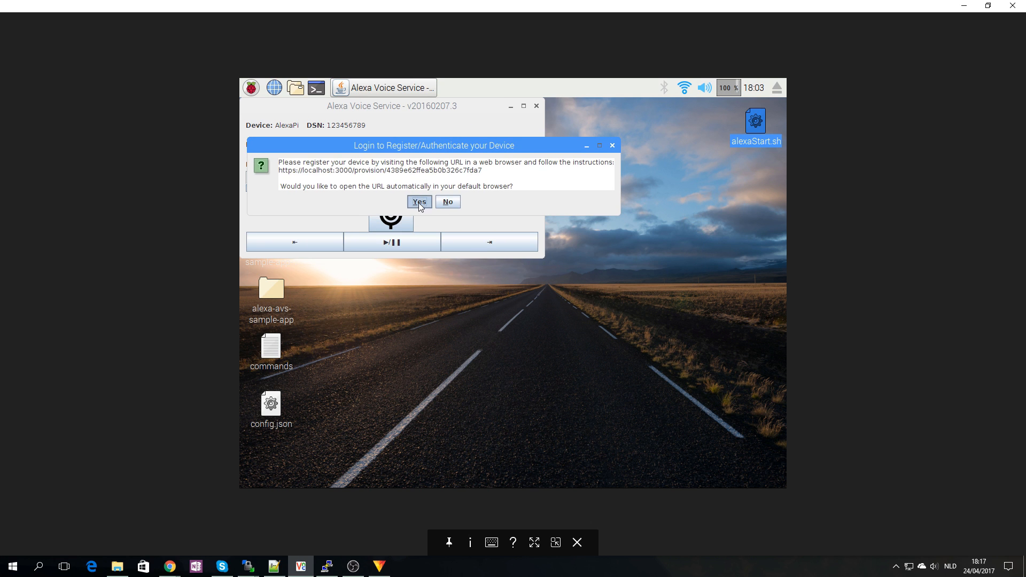
Answer Yes in the Login to Register/Authenticate dialog so the registration URL opens in Chromium.
click(418, 201)
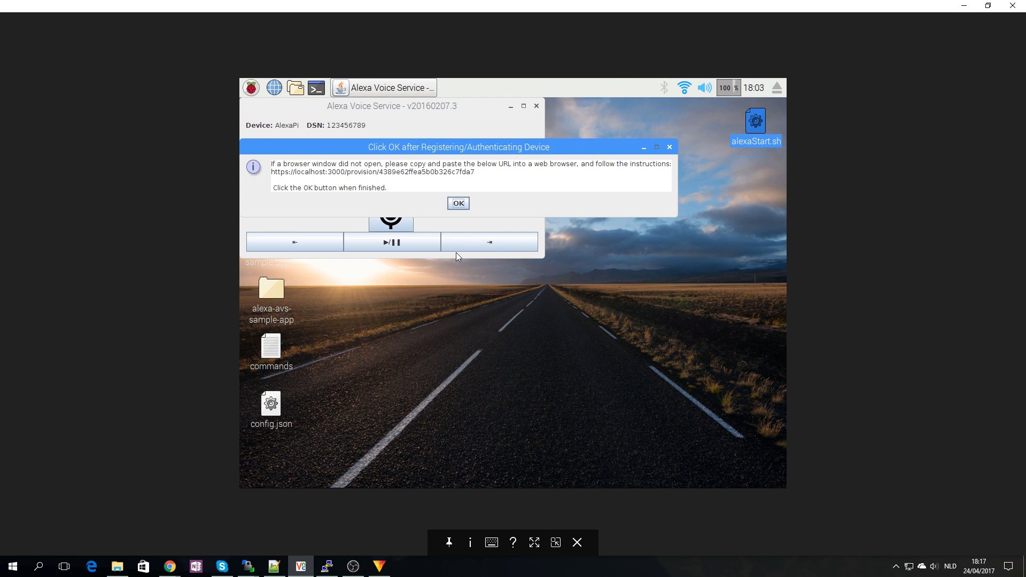
mouse_move(572, 222)
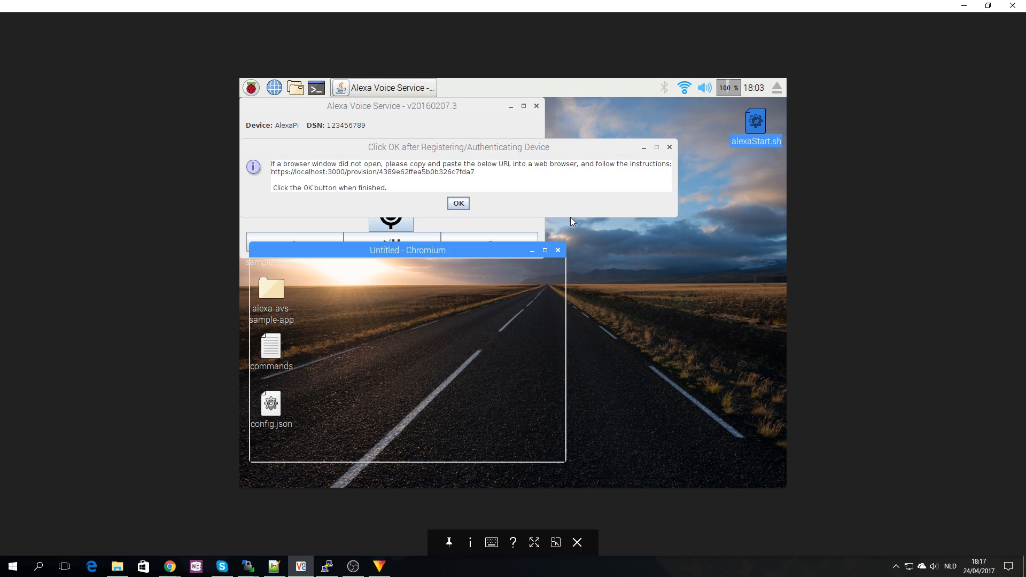
mouse_move(545, 248)
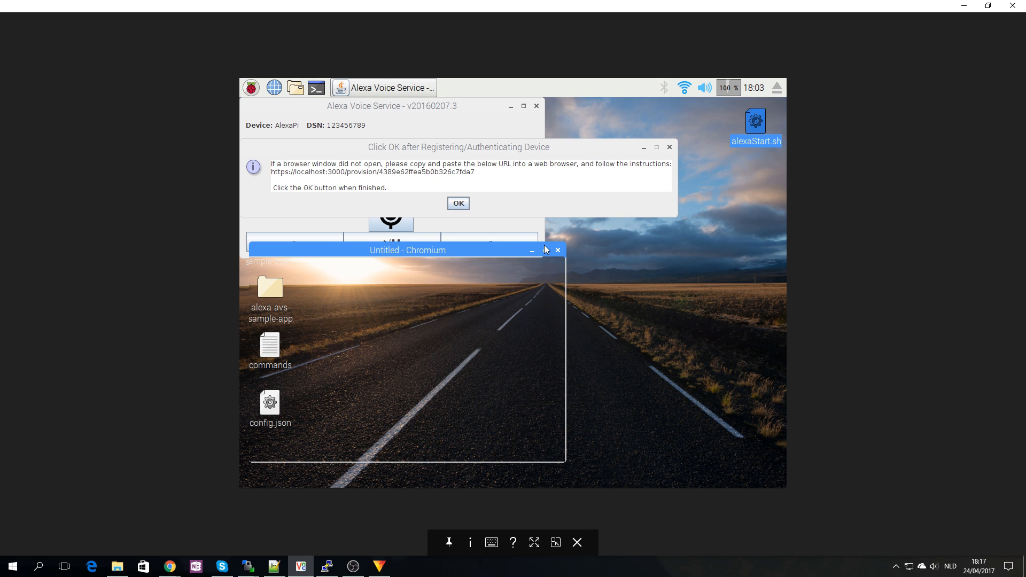
mouse_move(545, 254)
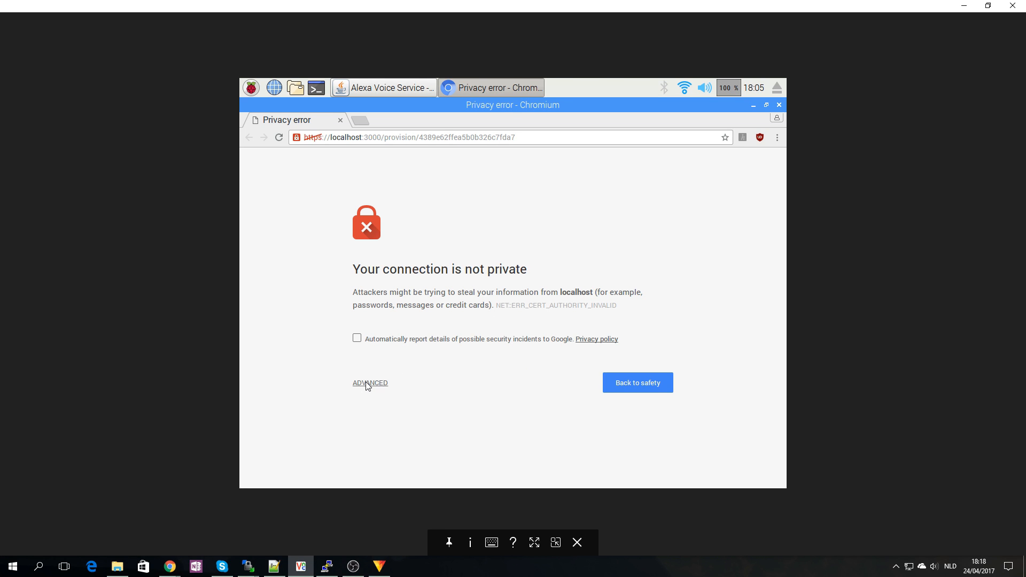
mouse_move(317, 390)
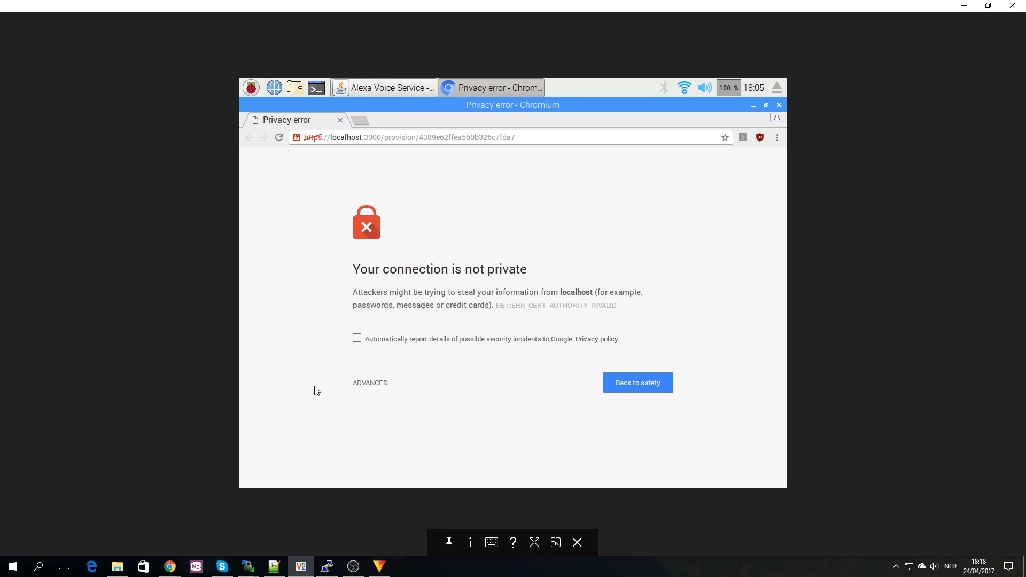
Bypass the localhost certificate warning via Advanced and 'Proceed to localhost (unsafe)'.
click(369, 382)
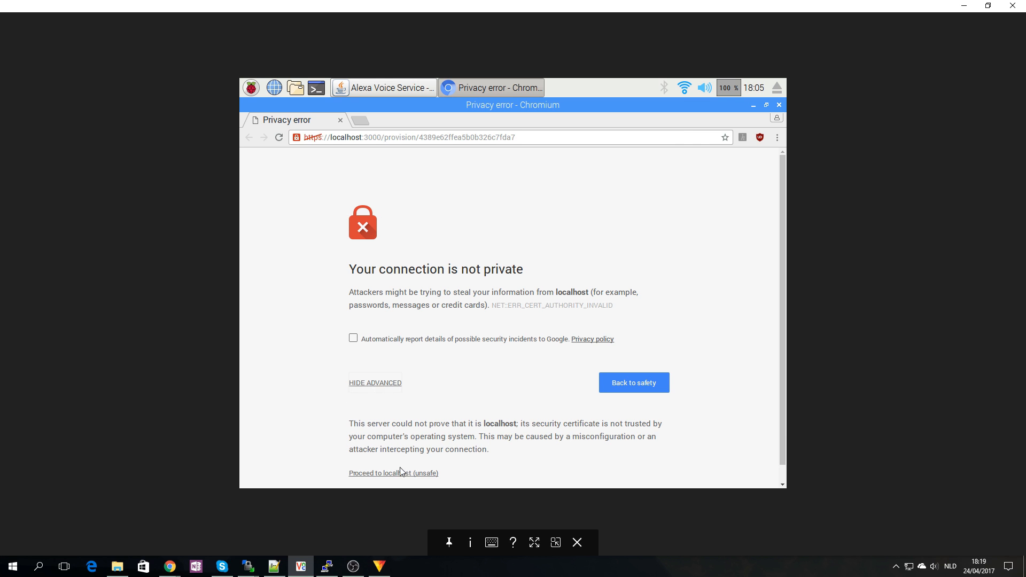
click(393, 473)
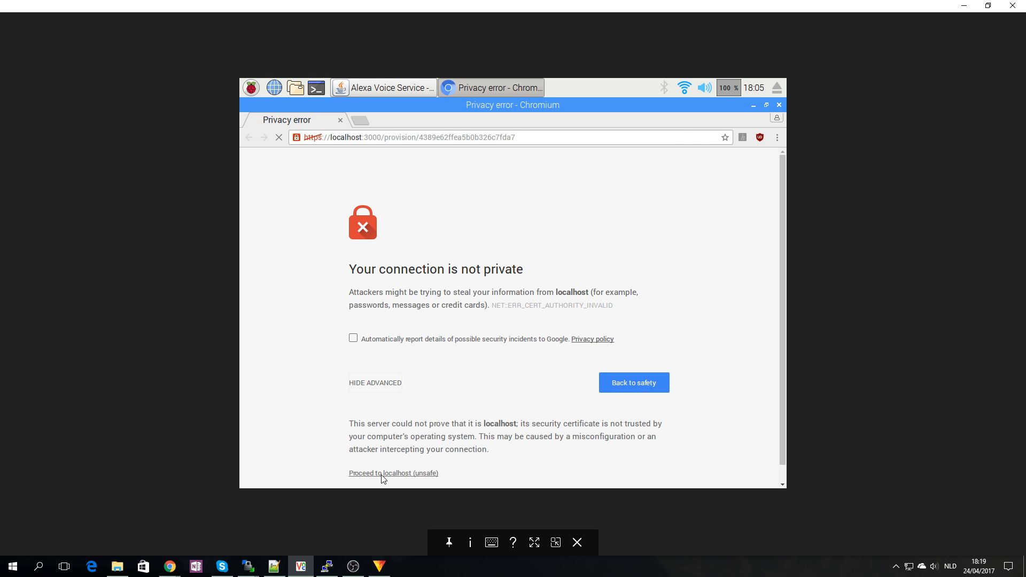
click(393, 473)
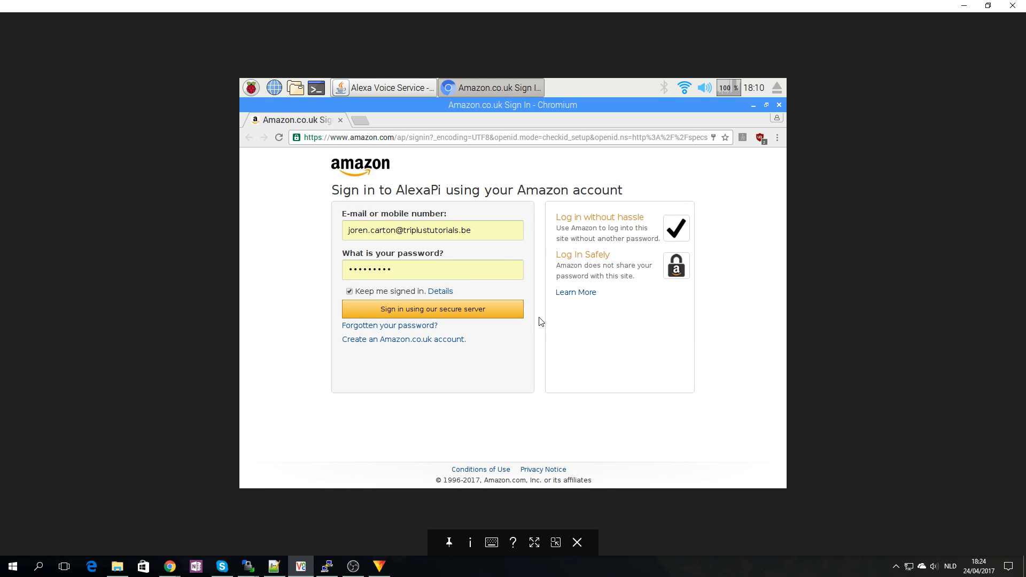
mouse_move(519, 214)
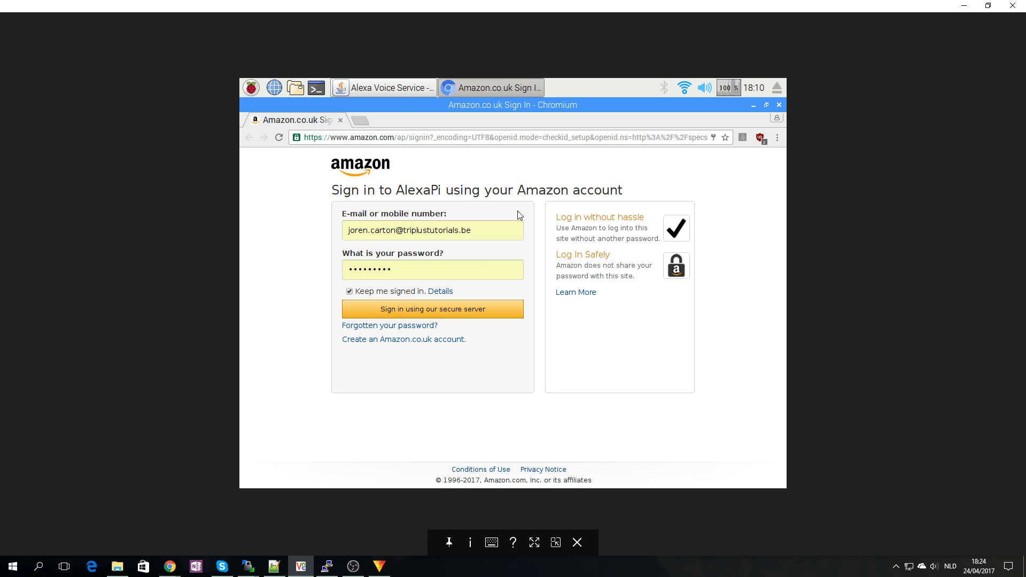
Sign in on the Amazon page until it reports device tokens ready.
click(433, 308)
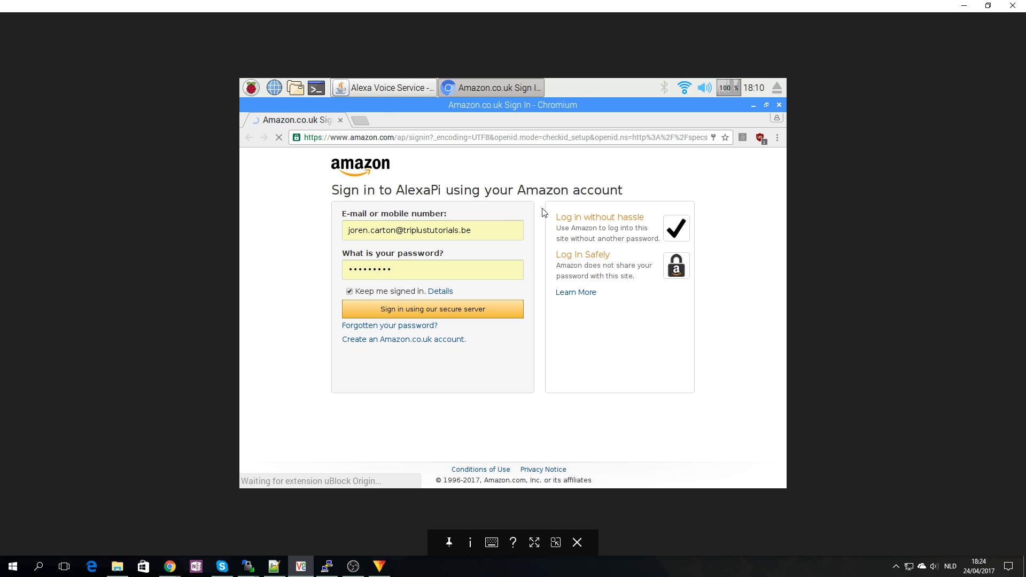
click(432, 309)
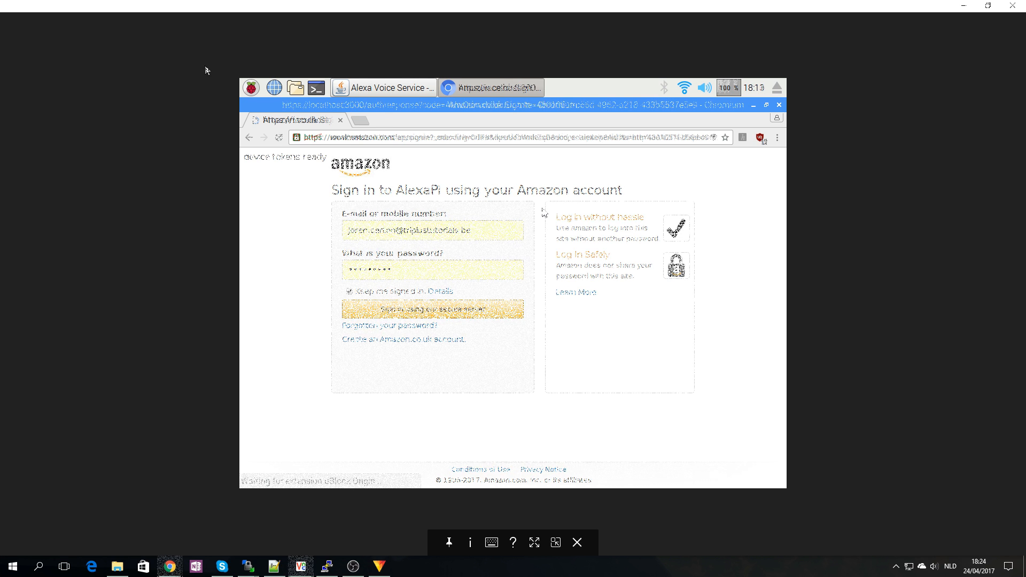
click(433, 309)
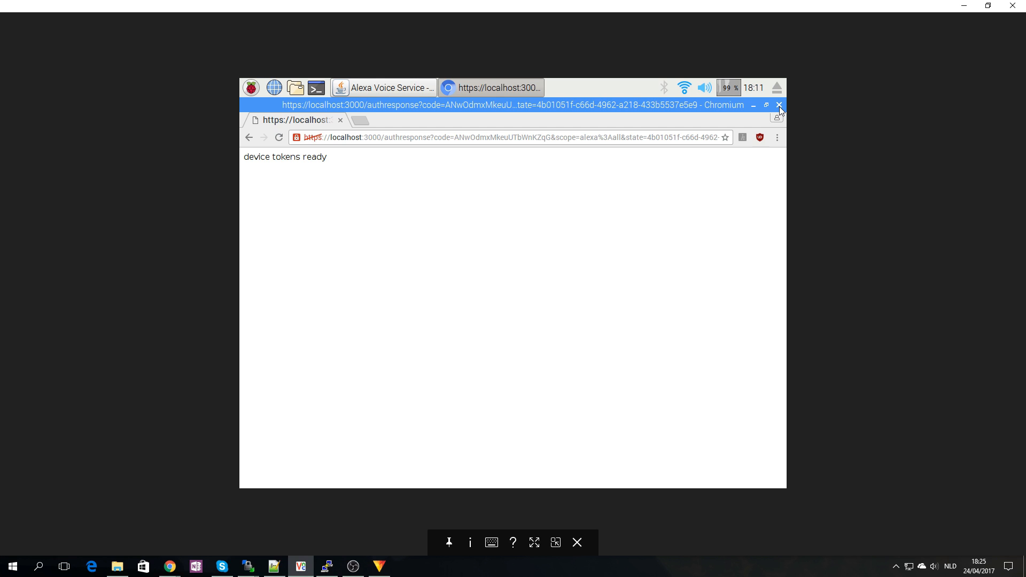
mouse_move(534, 117)
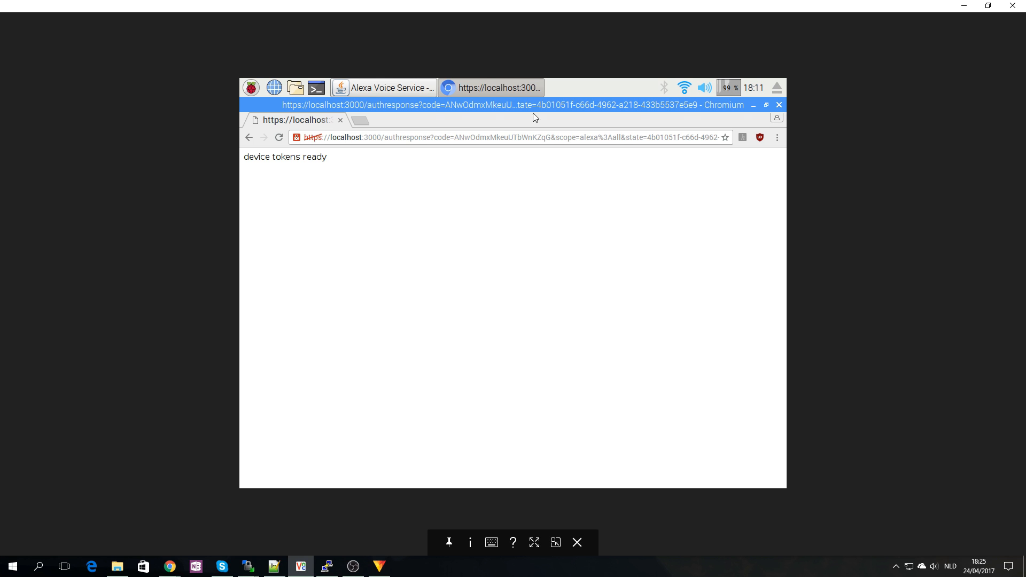
mouse_move(393, 91)
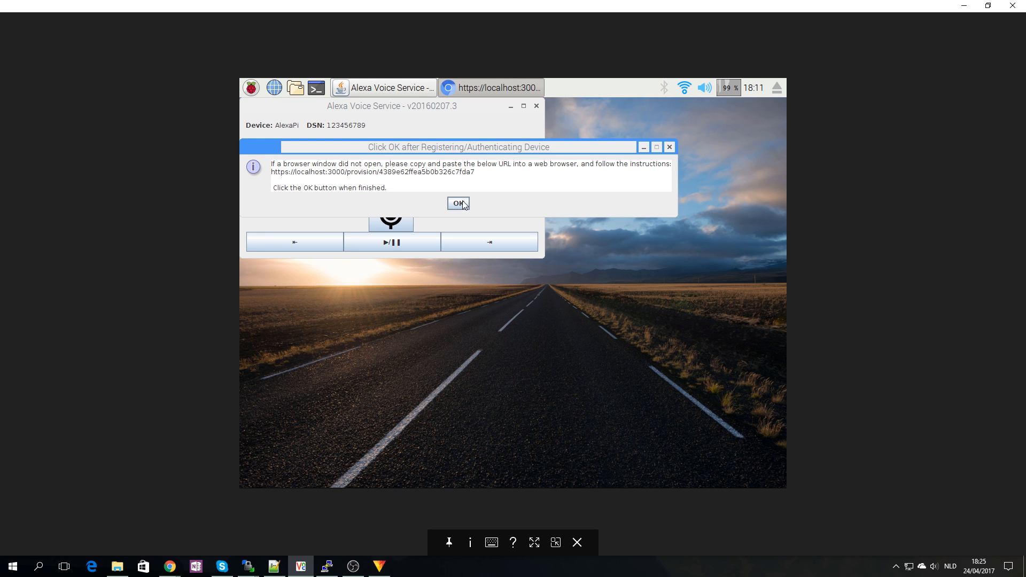
mouse_move(463, 206)
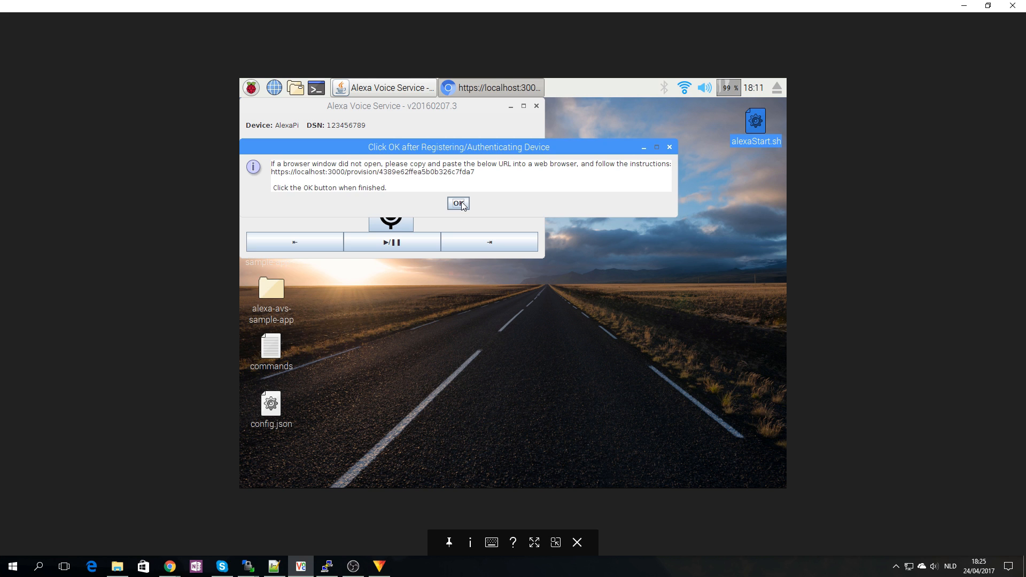
Confirm device registration, let the bearer token load, and start a spoken request to Alexa.
click(458, 204)
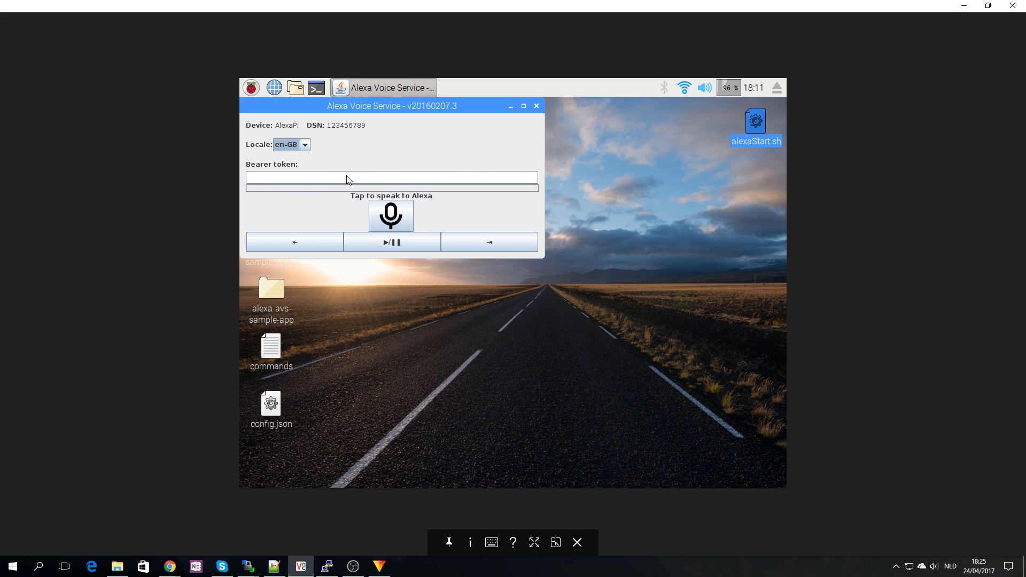
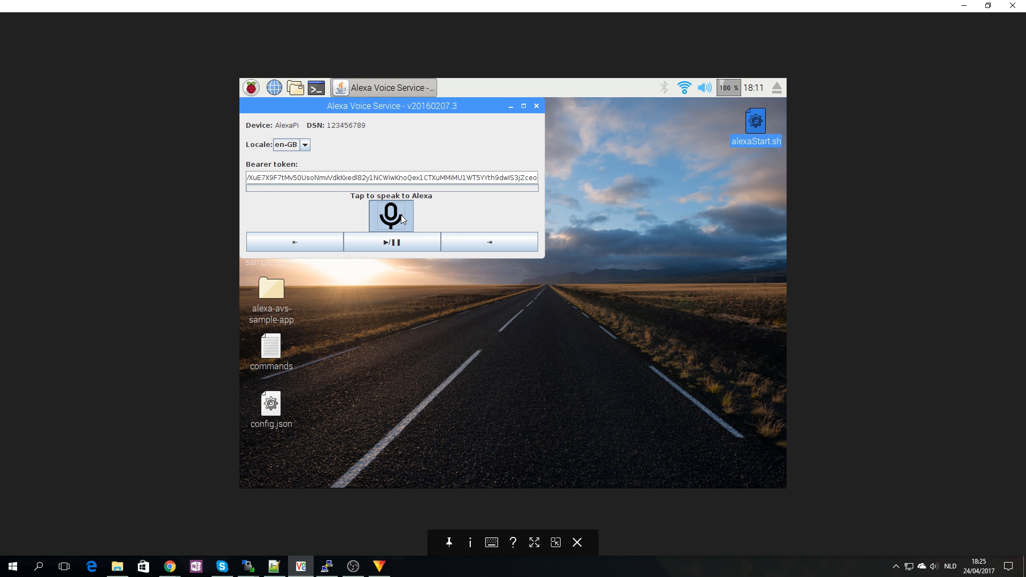
click(391, 216)
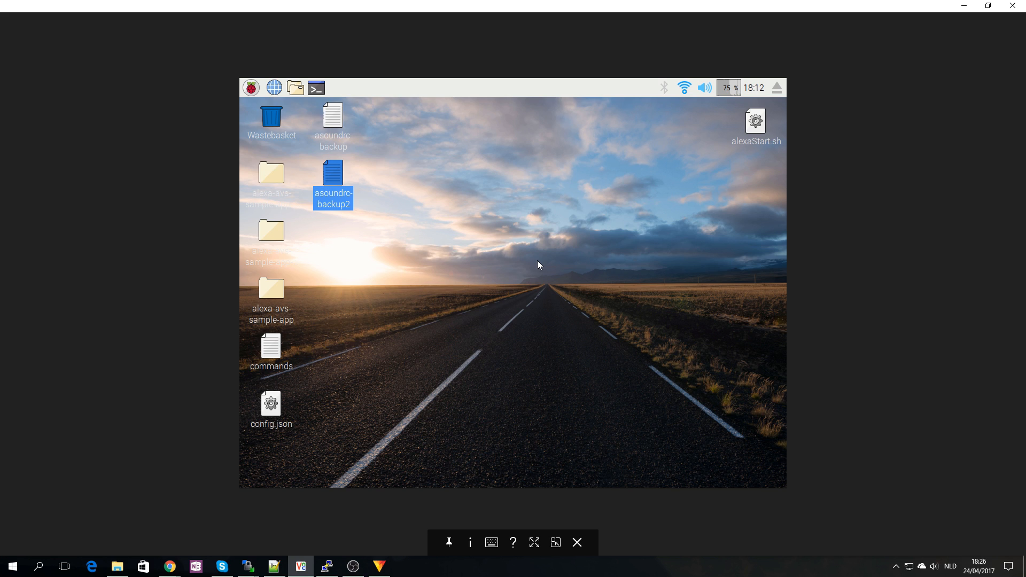
Open asoundrc-backup2 in Leafpad and select all of its card 1 audio settings to copy.
double_click(333, 172)
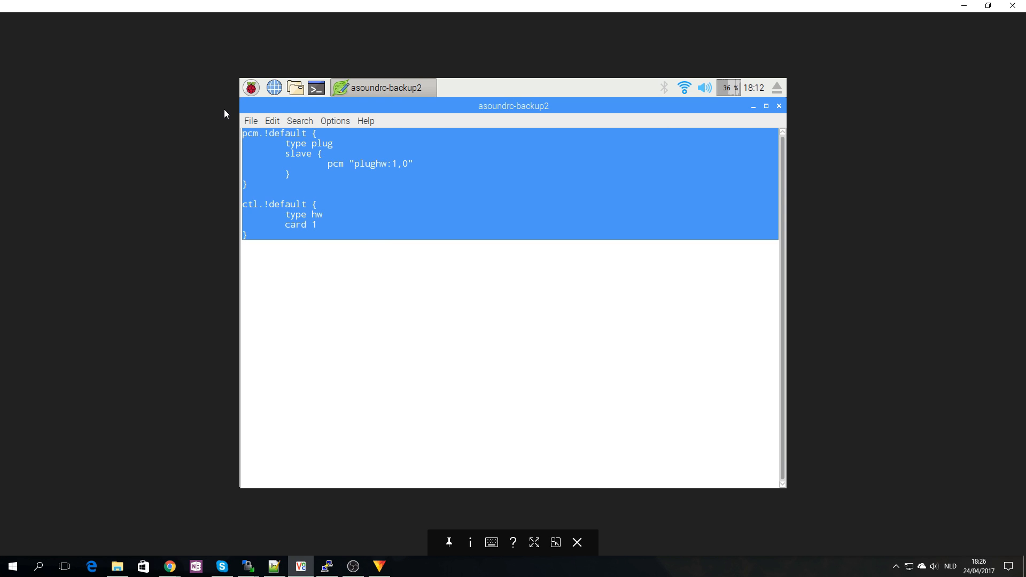
text(c)
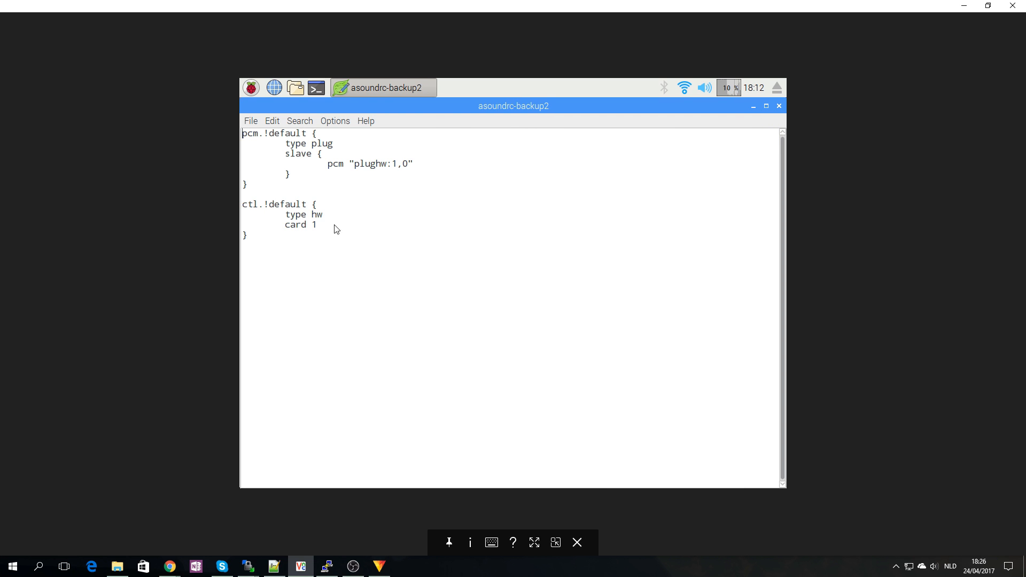
key(ctrl+a)
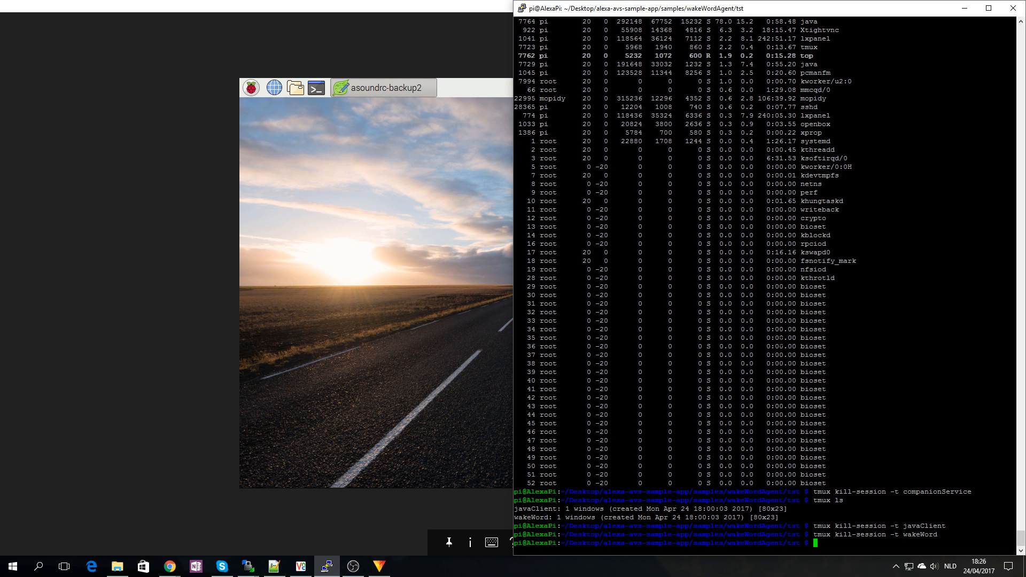
Go to the home folder, list it, inspect .asoundrc in nano, and exit back to the shell.
text(cd ~)
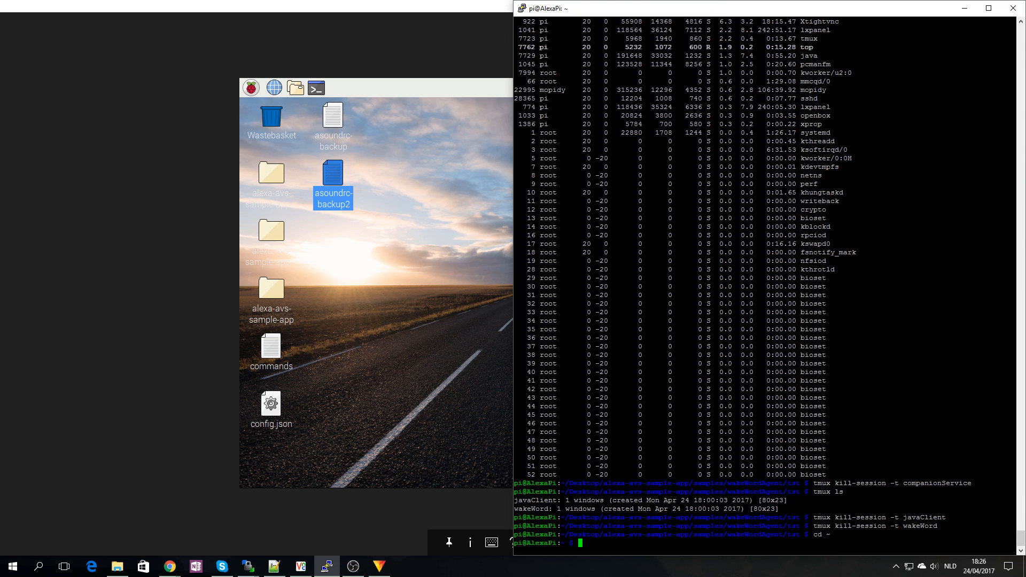
text(ls)
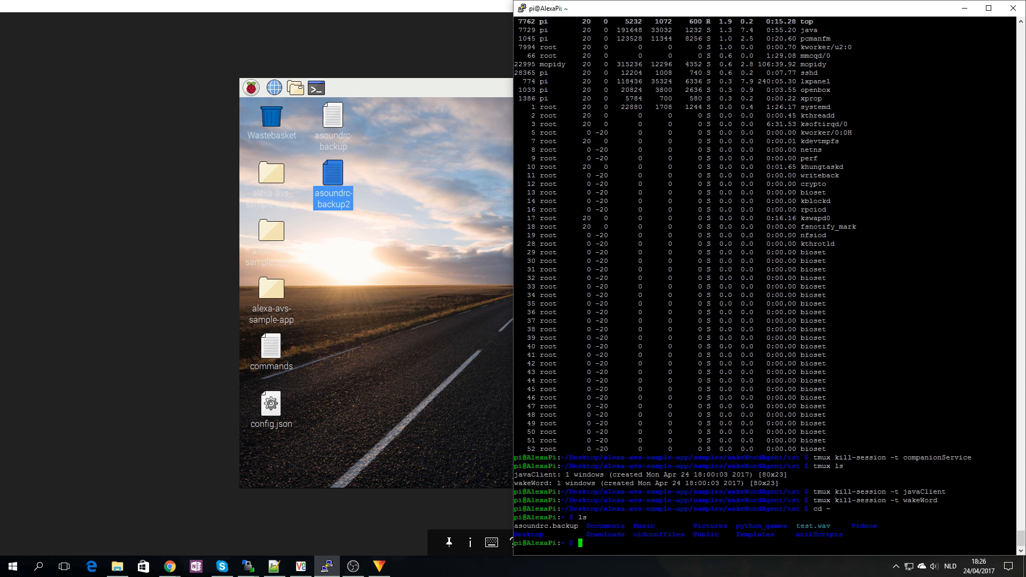
text(n)
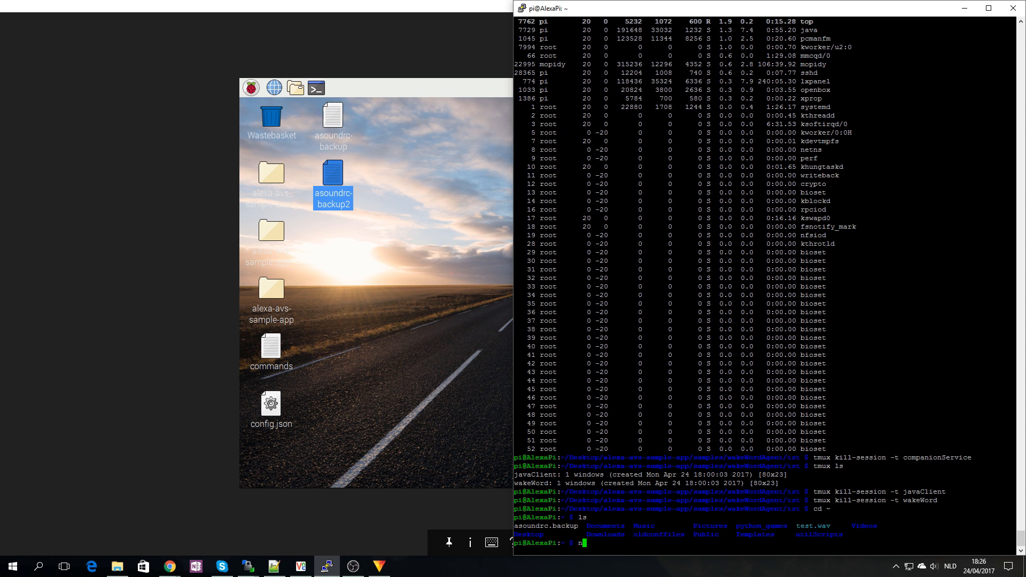
text(ano .asoundrc)
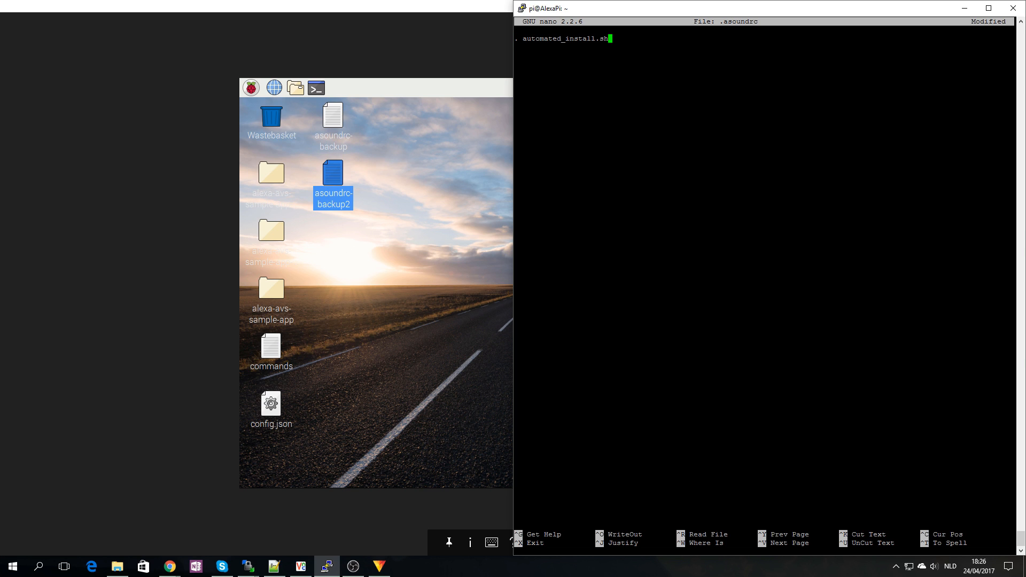
key(ctrl+k)
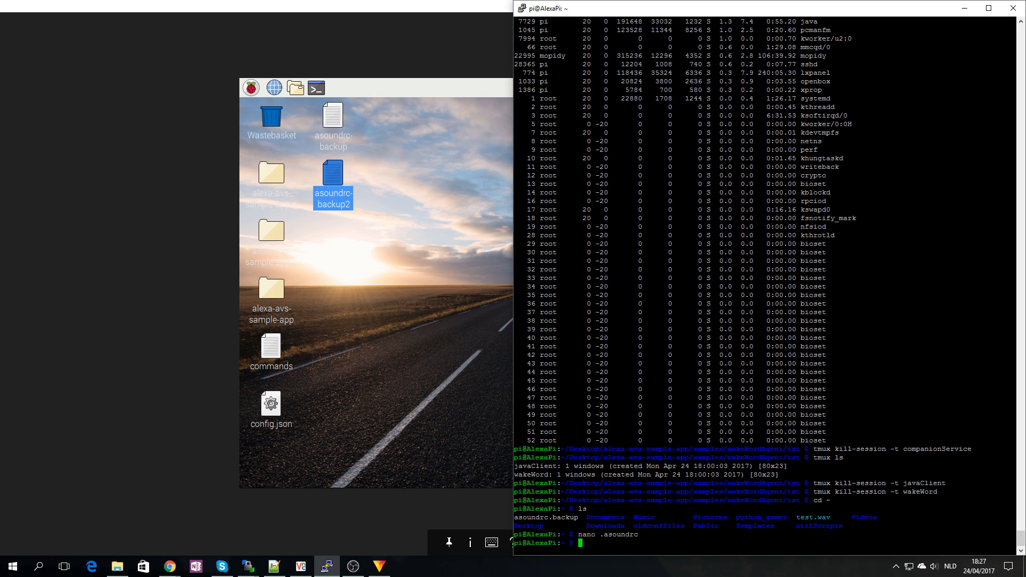
Begin opening the asoundrc file on the Desktop with nano Desktop/as….
text(nano)
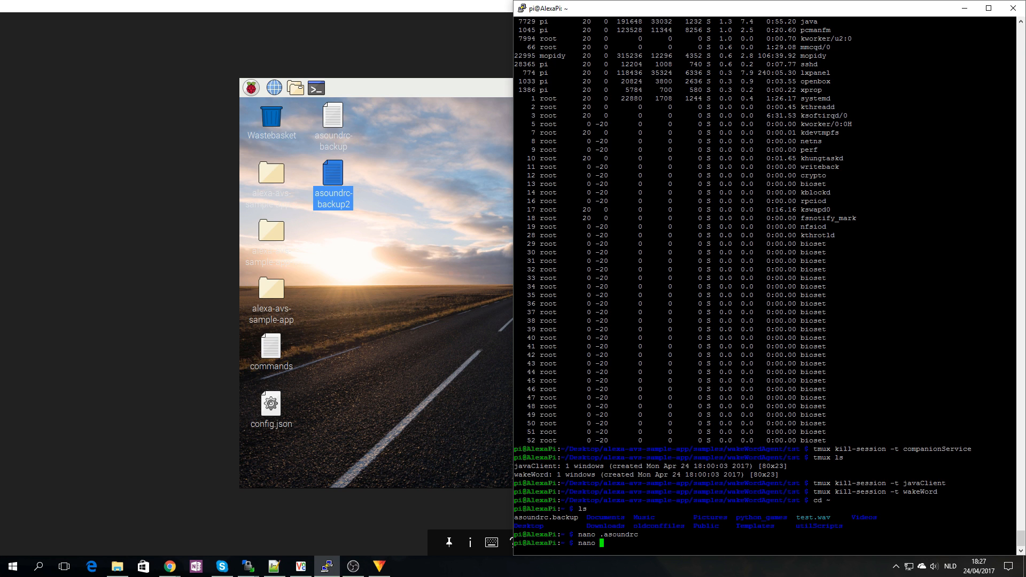
text(Desktop/as)
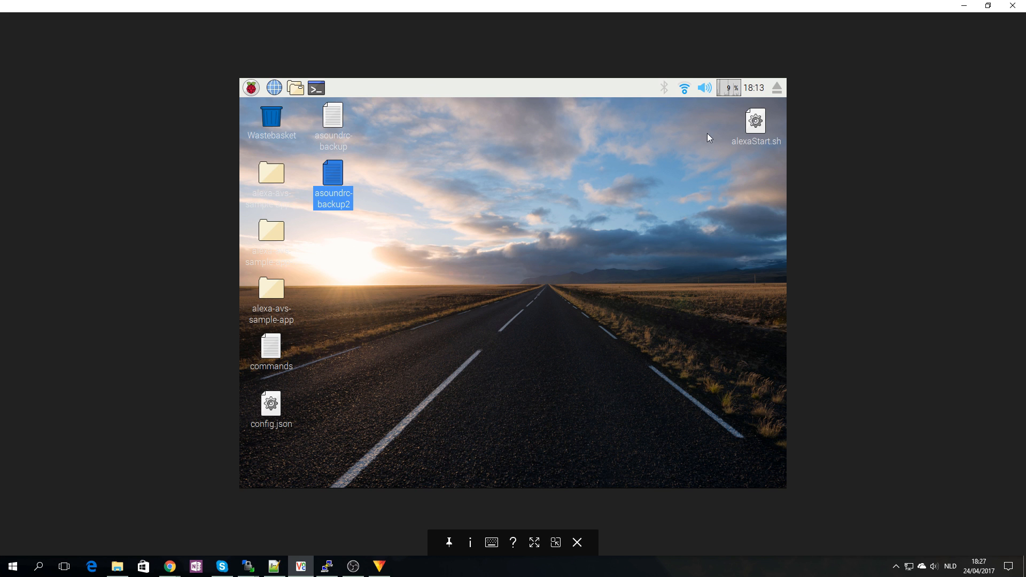
Run alexaStart.sh from the desktop with Execute so the AVS app returns with a bearer token.
double_click(755, 121)
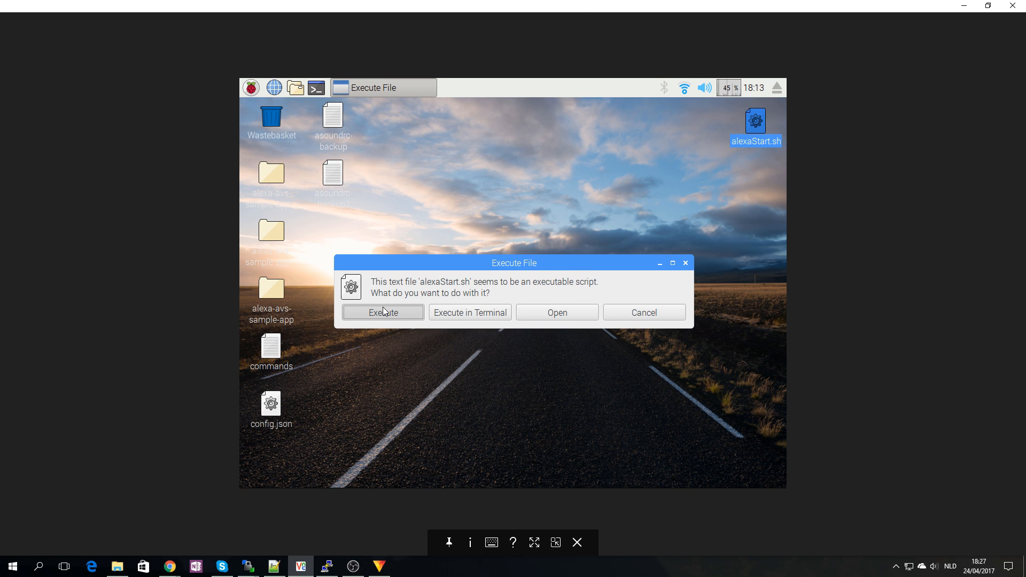
click(383, 312)
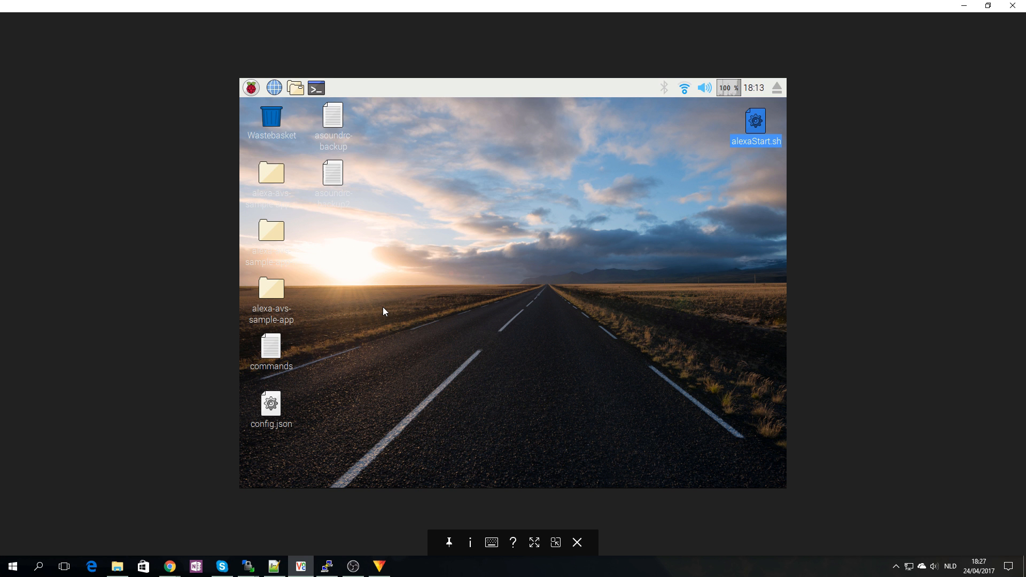
double_click(756, 120)
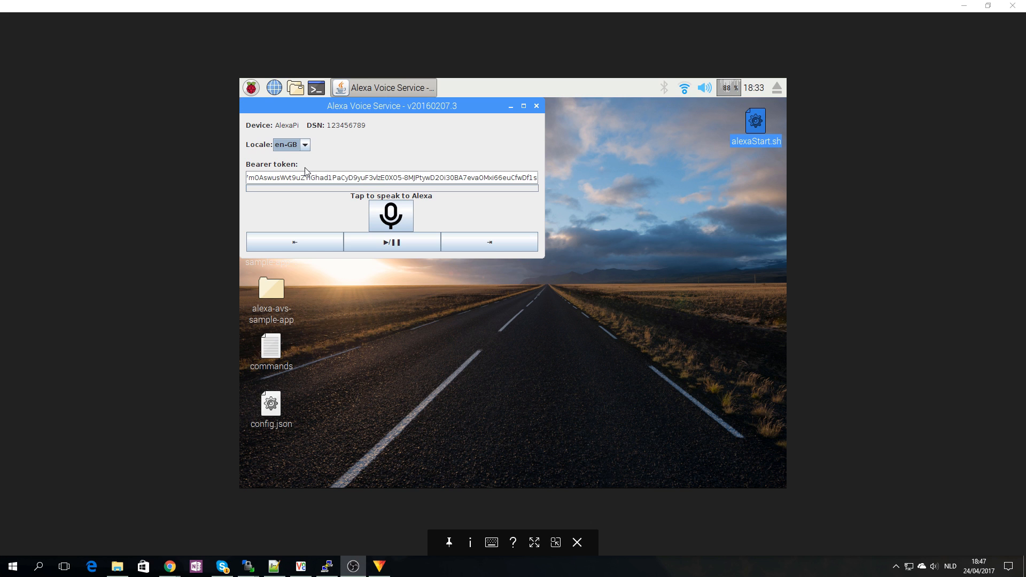
Tap the microphone button so Alexa listens for a spoken question.
click(390, 216)
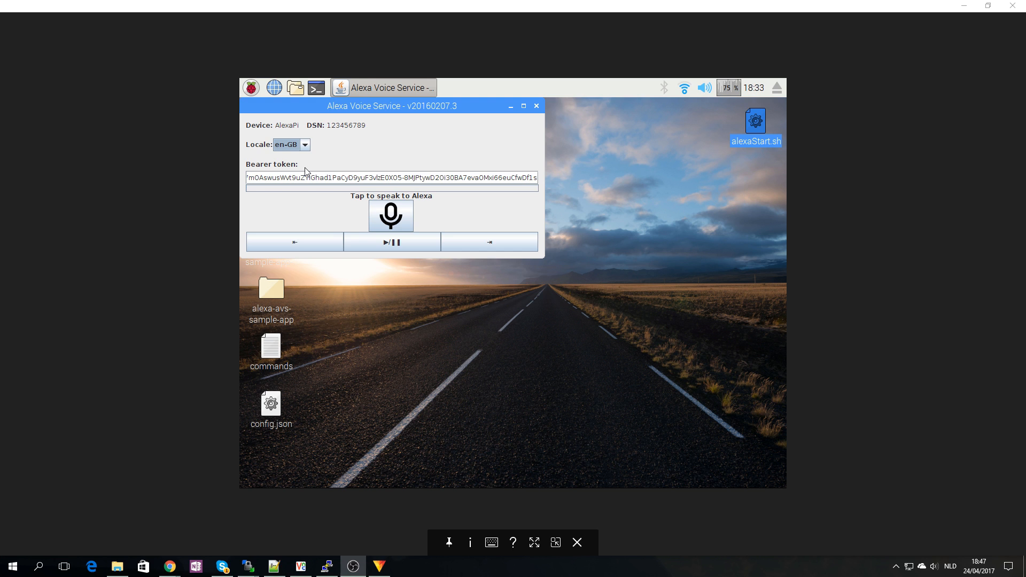
click(391, 215)
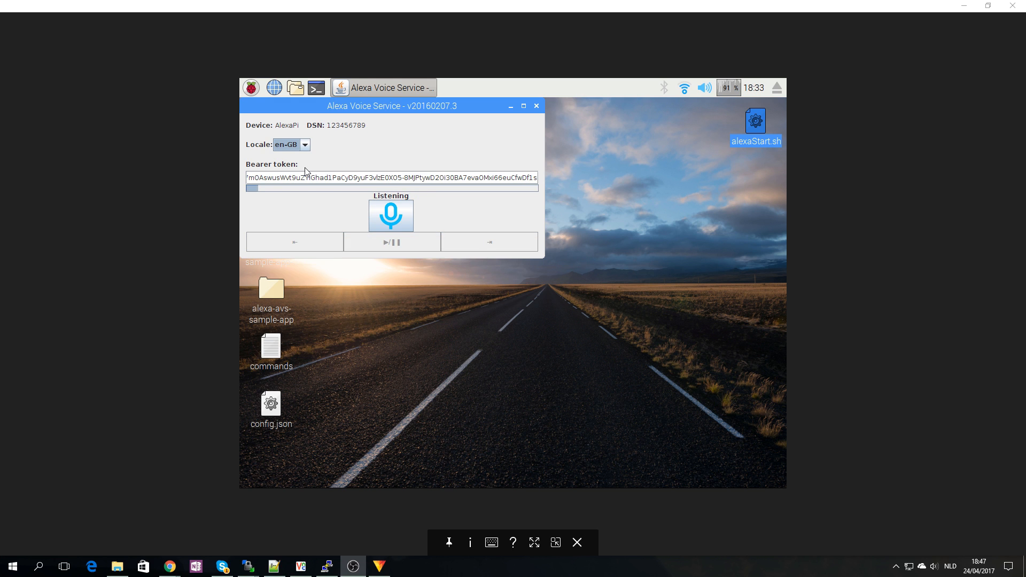